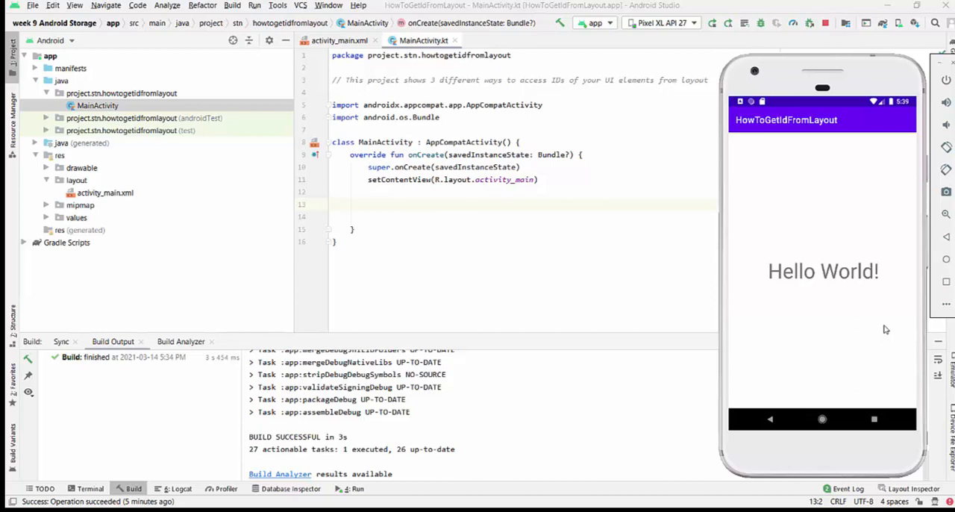
pyautogui.moveTo(891, 331)
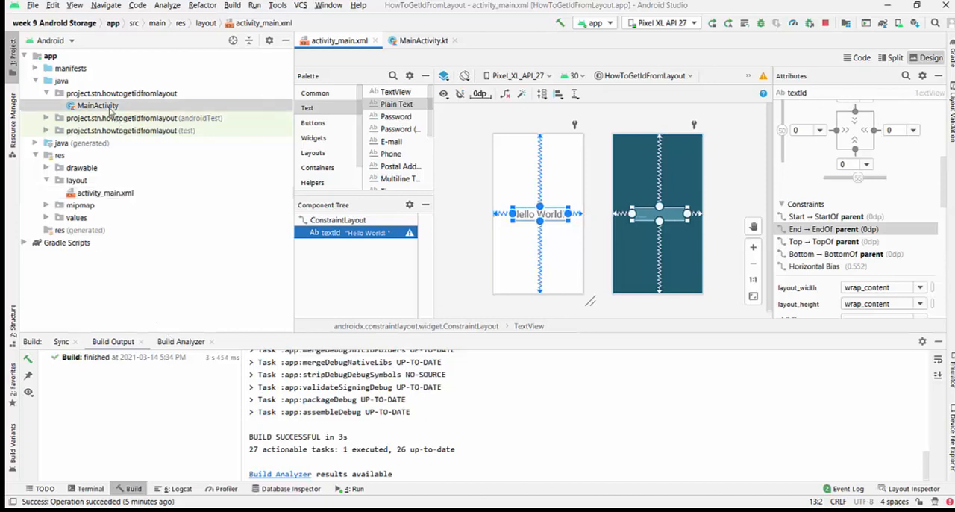
# - Return to MainActivity's code after reviewing the TextView with id textId
pyautogui.click(419, 40)
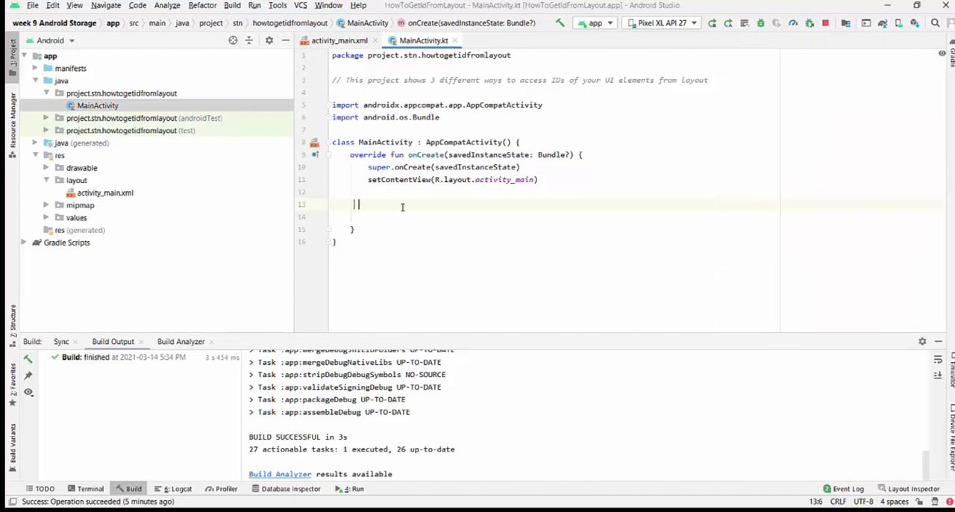
# - Add a 'method 1: using findViewById()' comment and val textId = findViewById<TextView>(R.id.textId)
pyautogui.write('text')
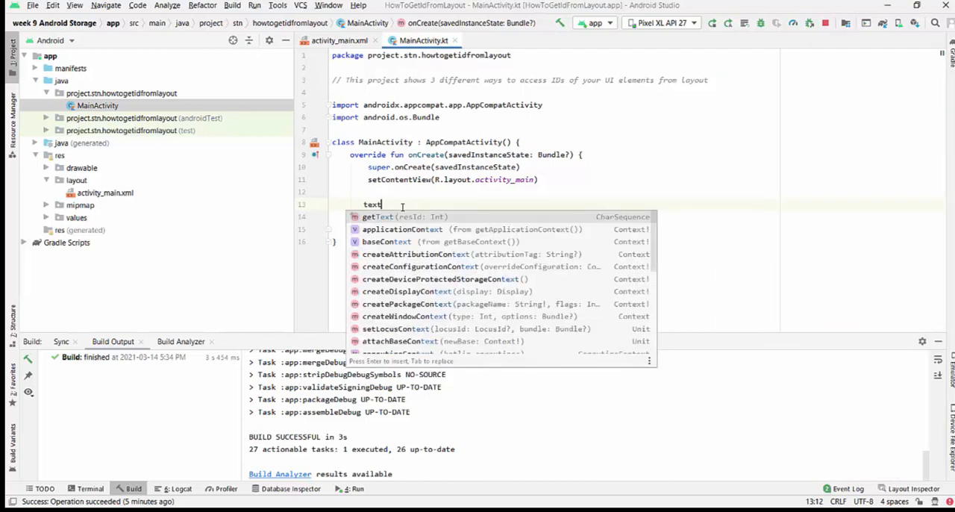
pyautogui.write('1')
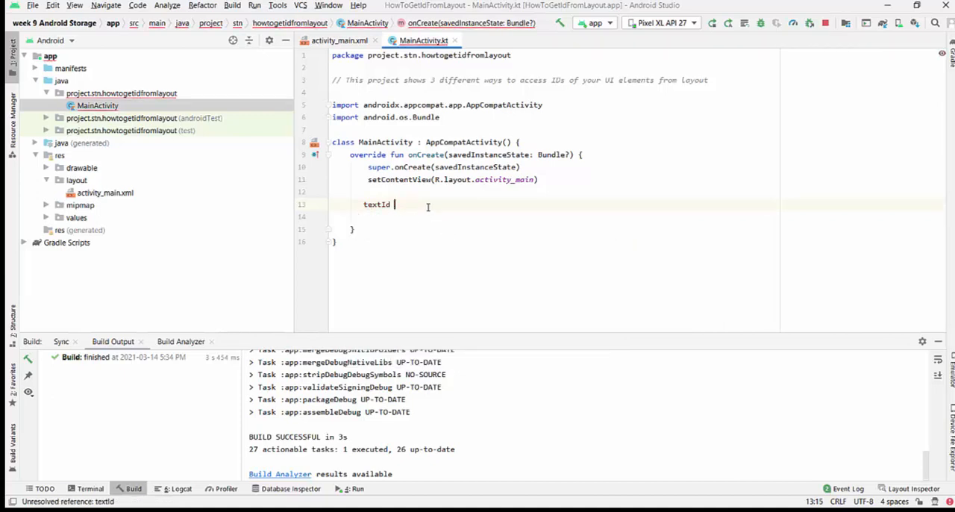
pyautogui.write('=')
pyautogui.write('1)')
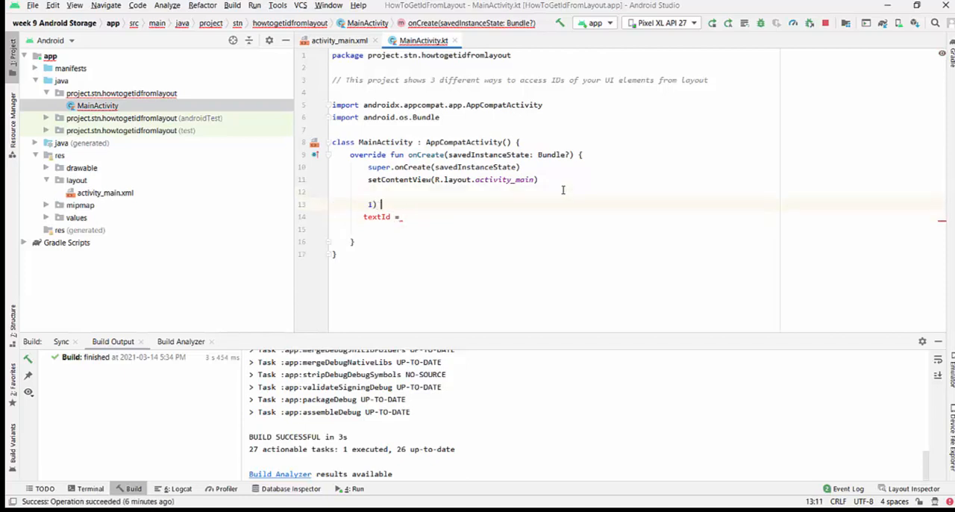
pyautogui.write('method 1: using findViewById()')
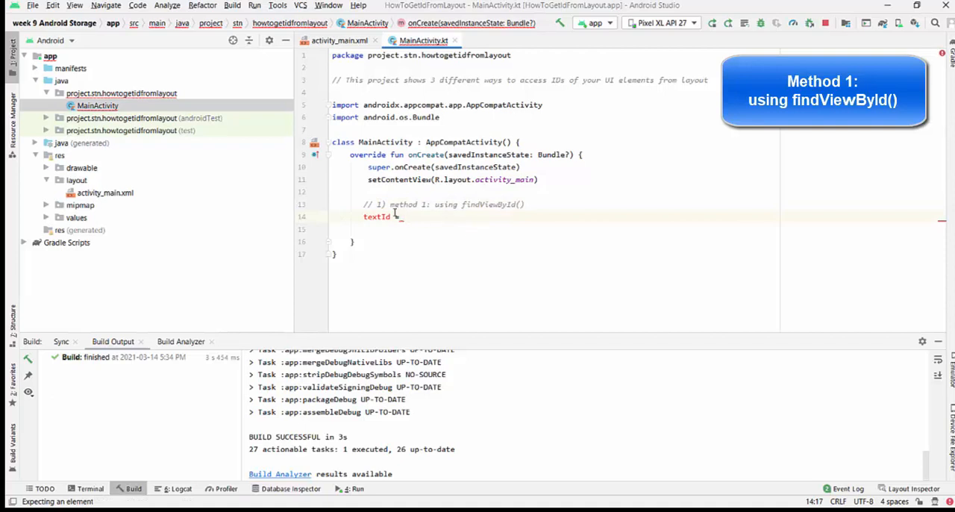
pyautogui.write('val textId =')
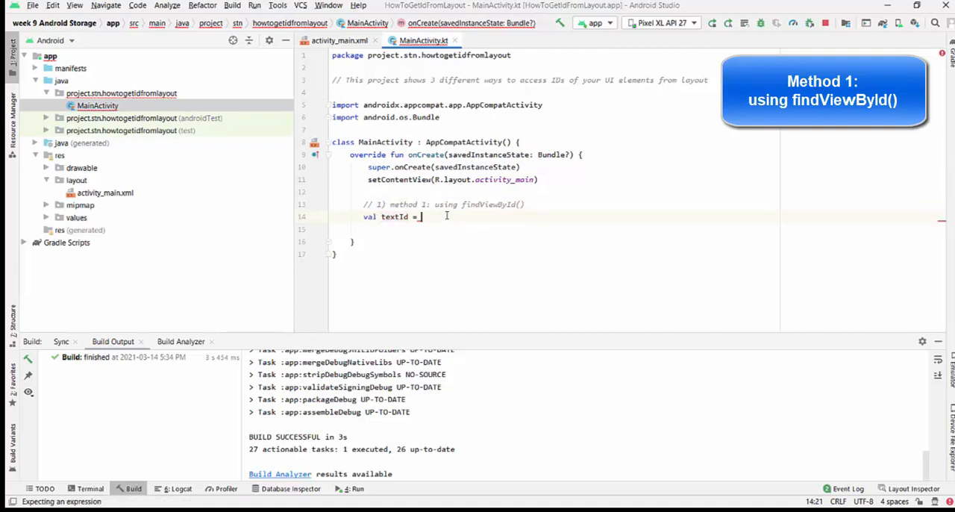
pyautogui.write('findViewById<>(R.i')
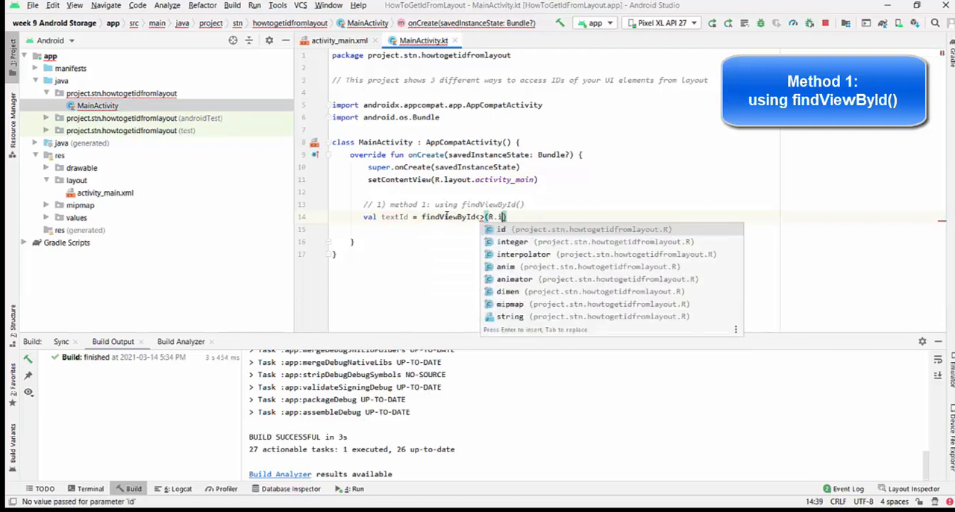
pyautogui.write('d.')
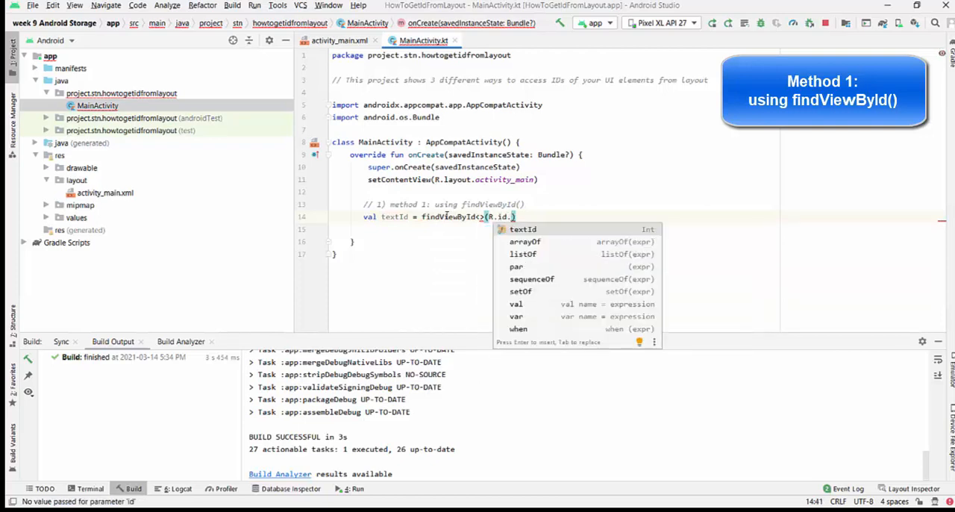
pyautogui.press('Enter')
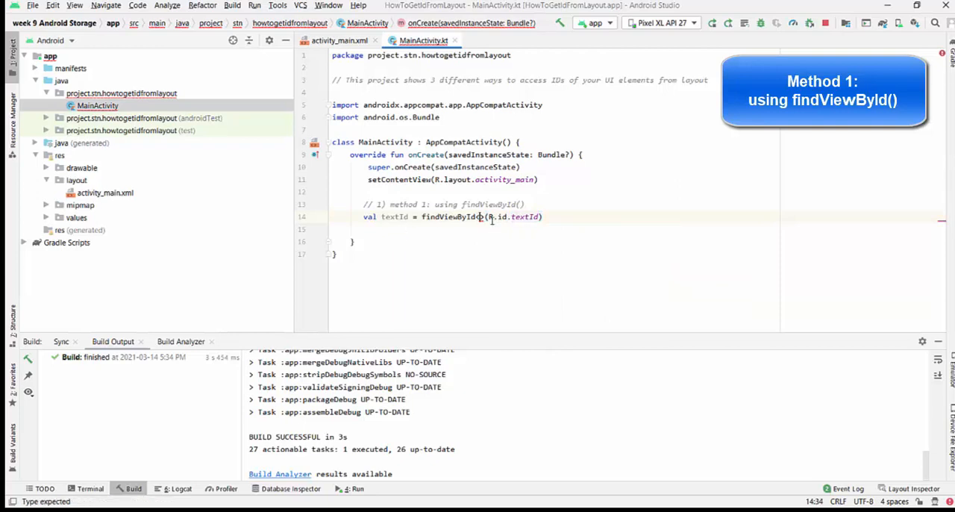
pyautogui.write('Text')
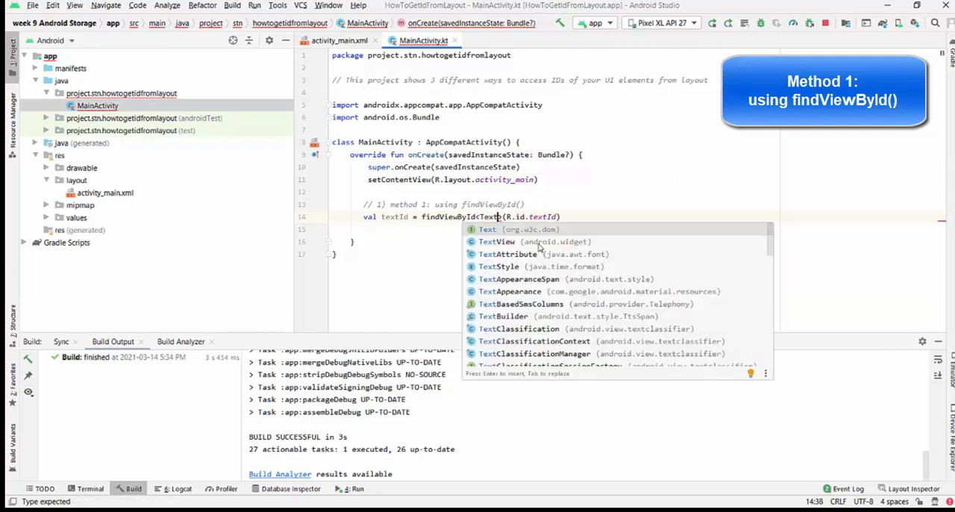
pyautogui.click(496, 241)
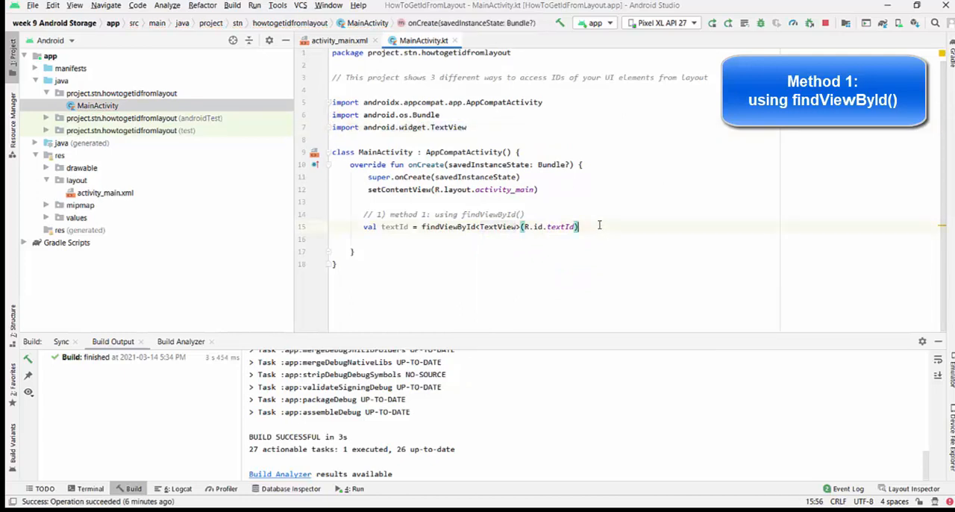
# - Set textId.text to "new text value"
pyautogui.write('te')
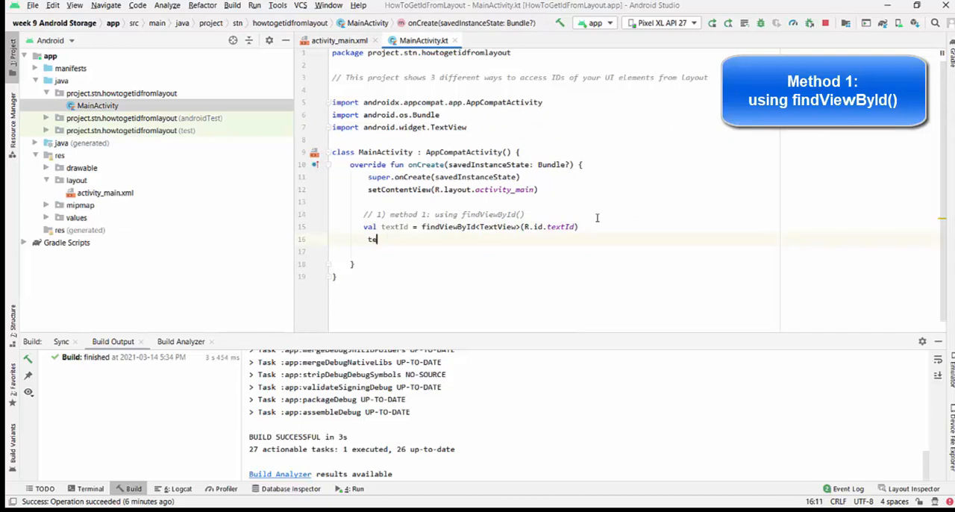
pyautogui.write('xtId')
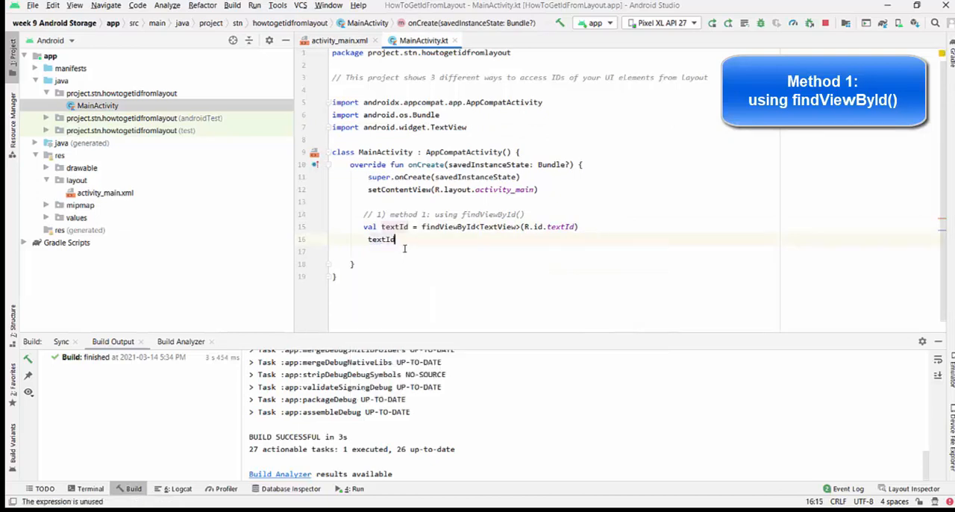
pyautogui.write('.text')
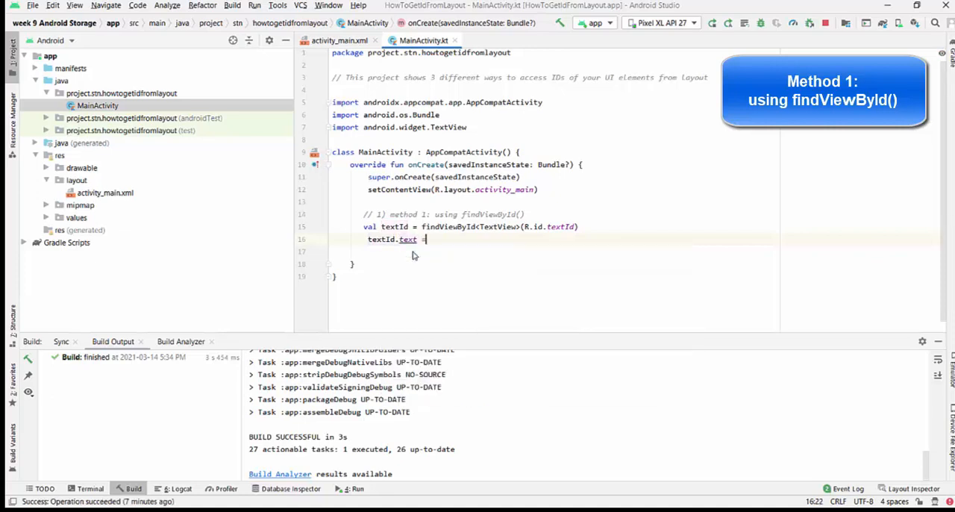
pyautogui.write('= ""')
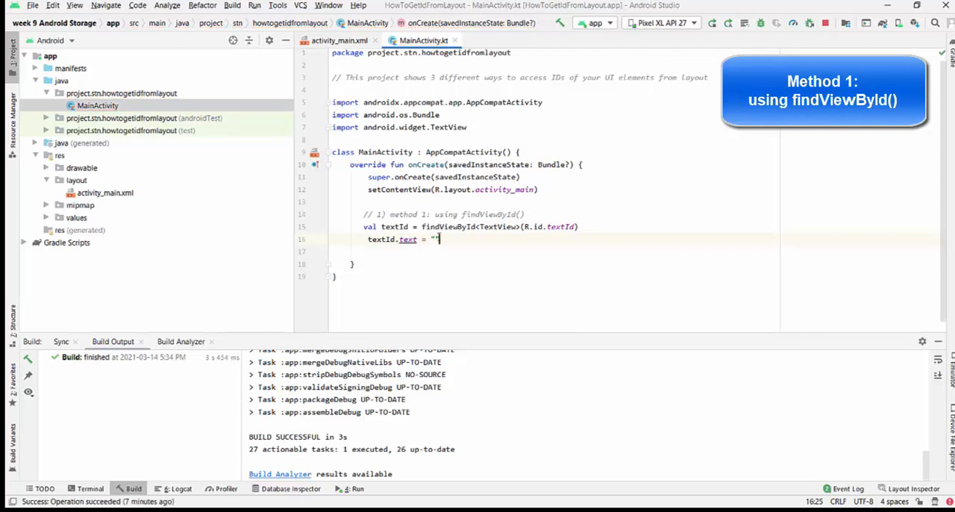
pyautogui.write('new')
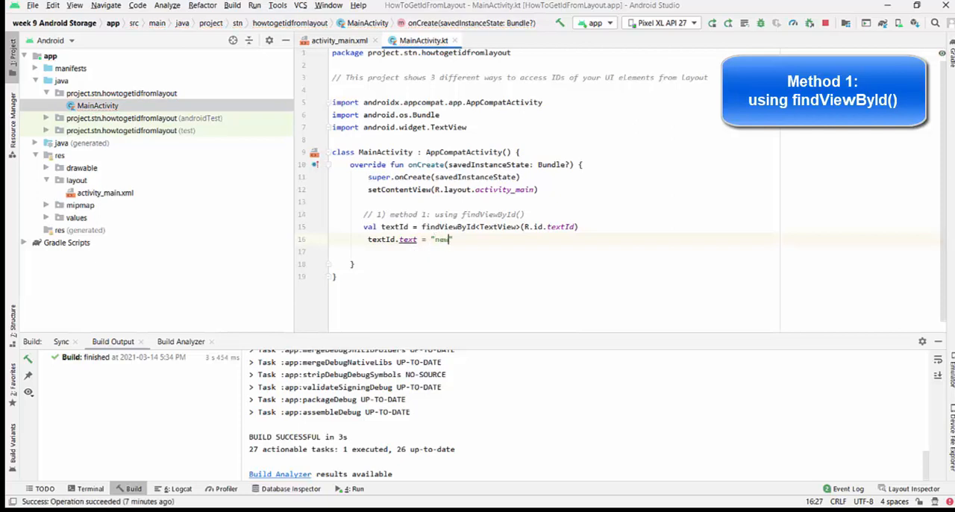
pyautogui.write('text value"')
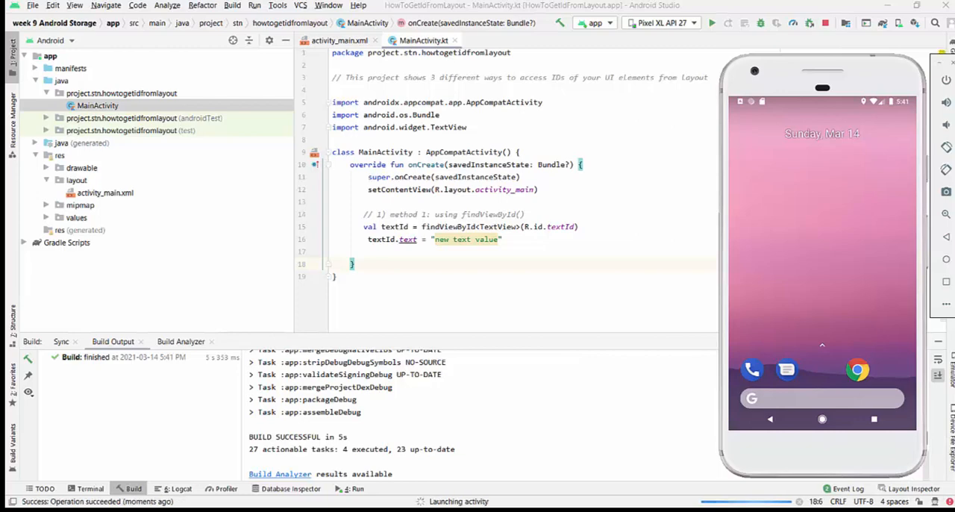
# - Show the Gradle scripts, then start a new line below the text assignment in MainActivity
pyautogui.click(711, 22)
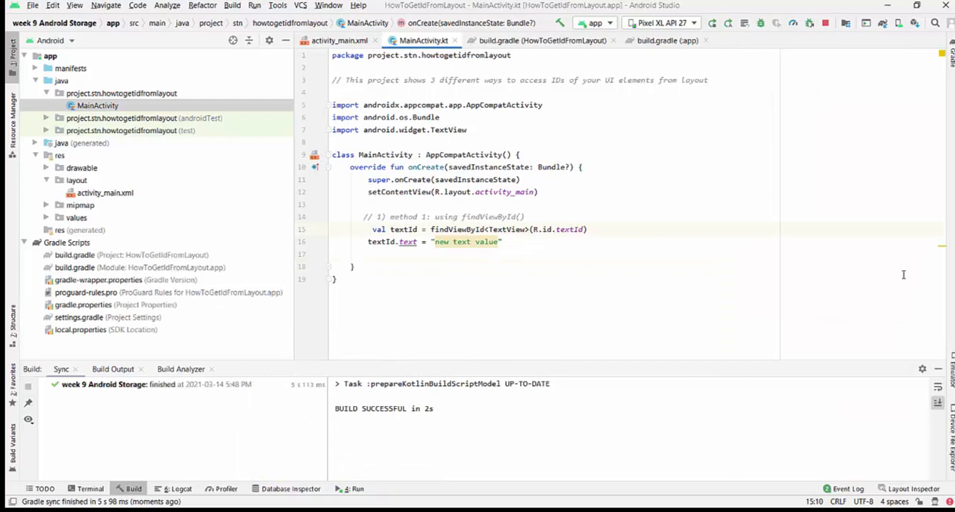
pyautogui.click(525, 248)
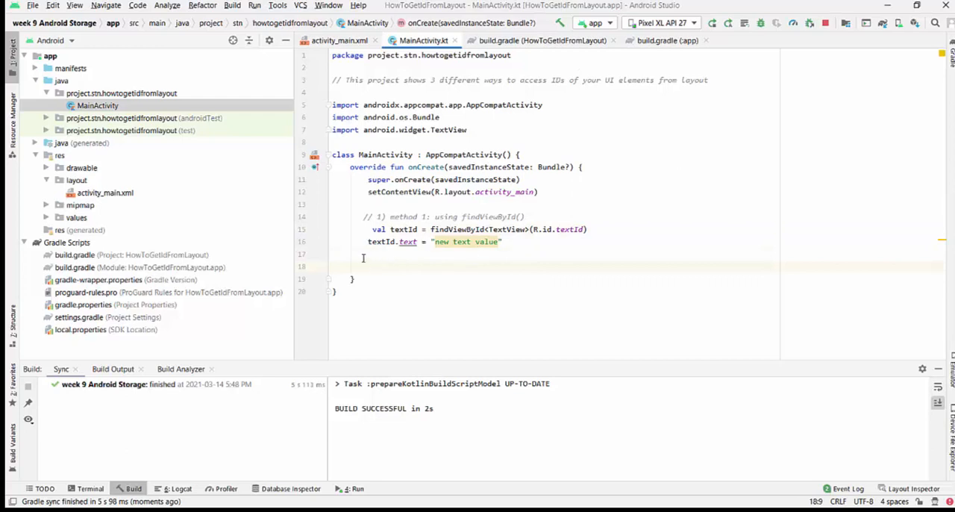
pyautogui.moveTo(373, 261)
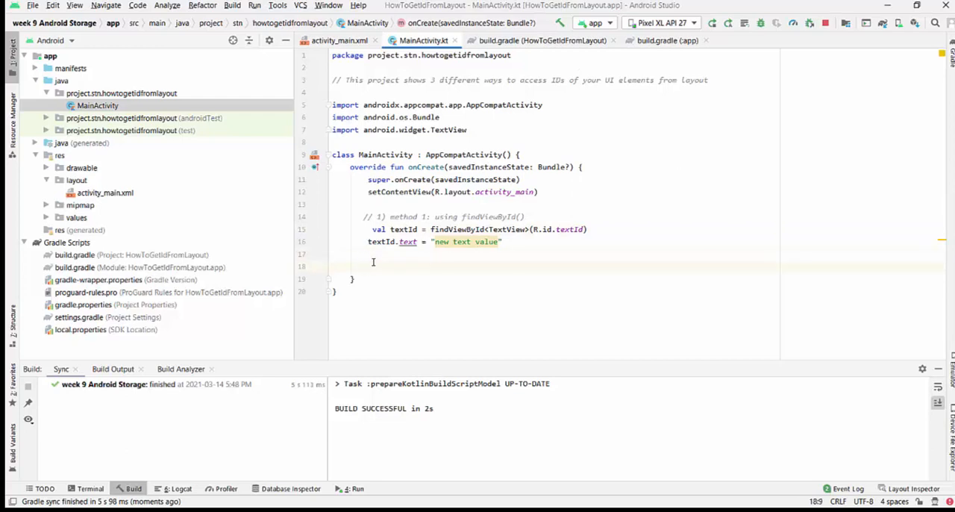
# - Add a 'method 2: using synthetic property' comment, comment out method 1, and type textId
pyautogui.write('// 2) method 2 : suig')
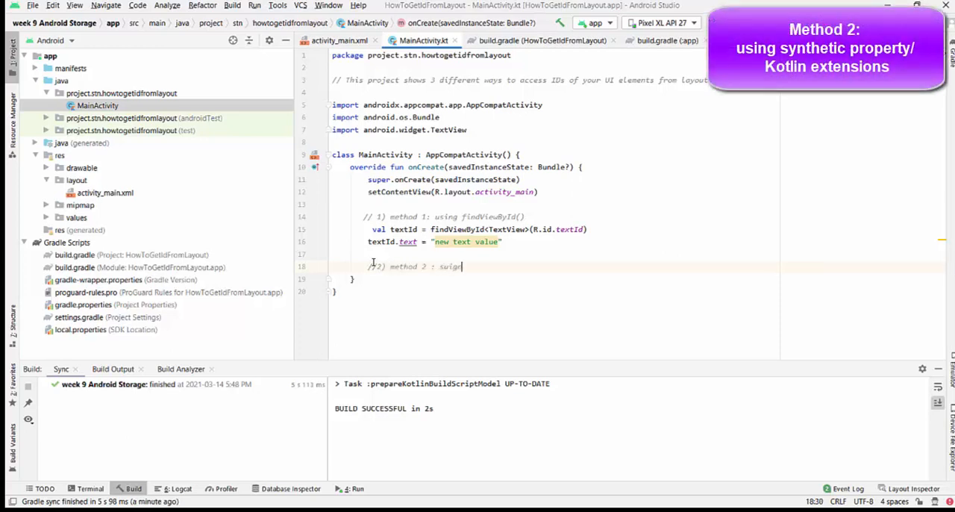
pyautogui.write('using sync')
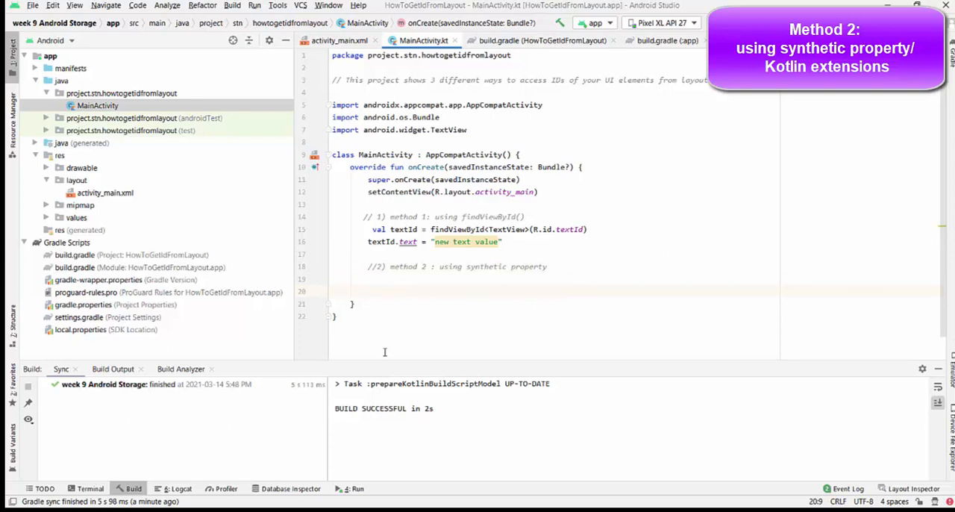
pyautogui.write('textId')
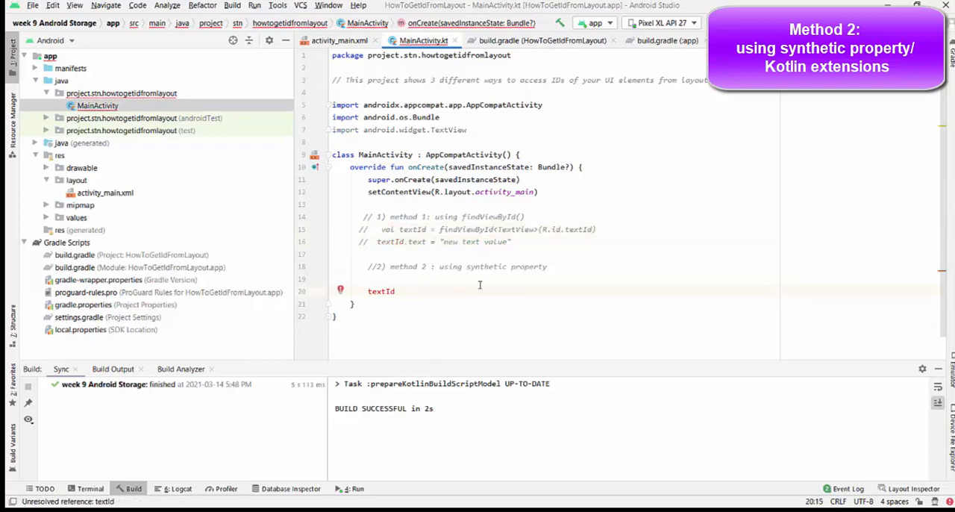
pyautogui.moveTo(520, 274)
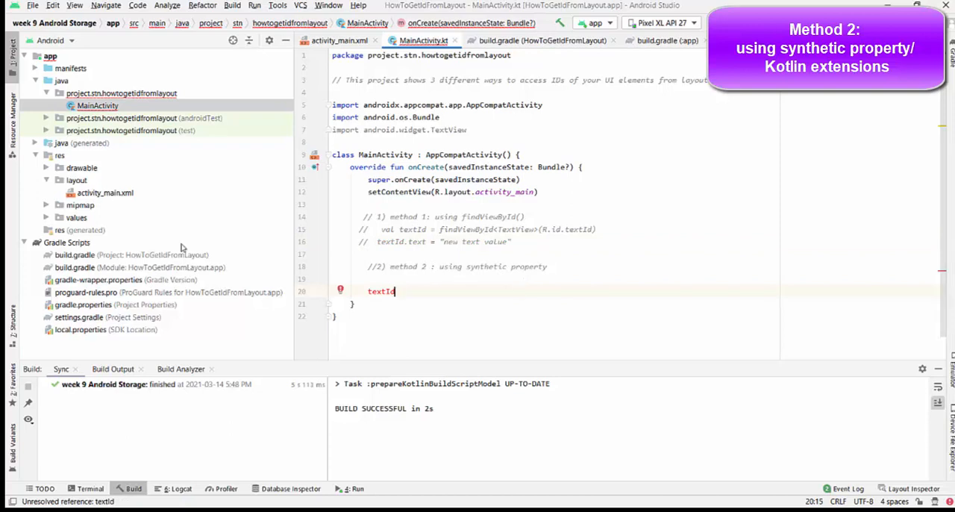
pyautogui.moveTo(241, 235)
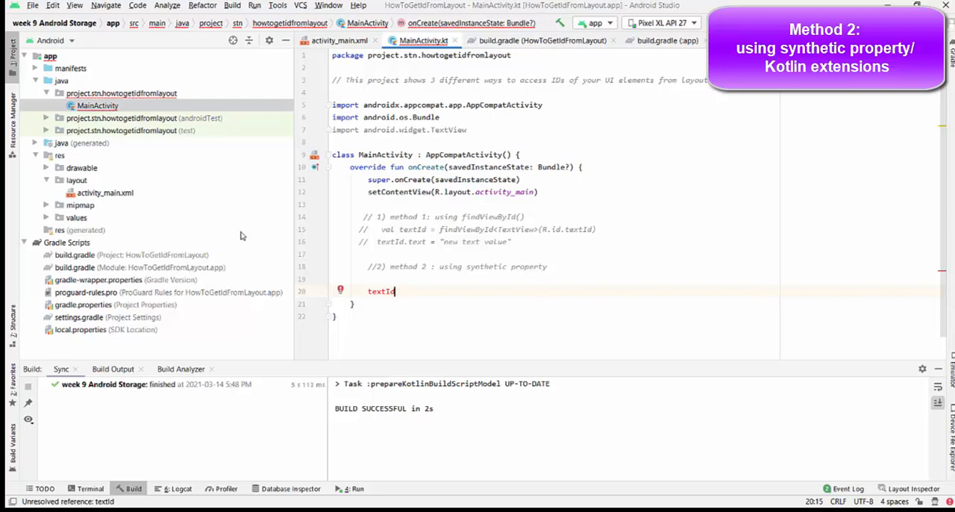
pyautogui.moveTo(63, 280)
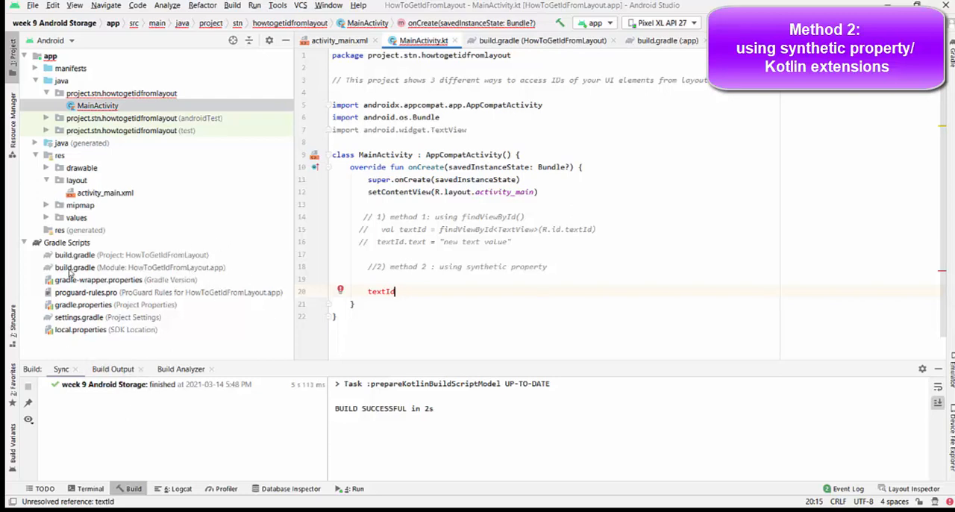
# - Add id 'kotlin-android-extensions' to build.gradle (:app), sync, and return to MainActivity
pyautogui.click(665, 41)
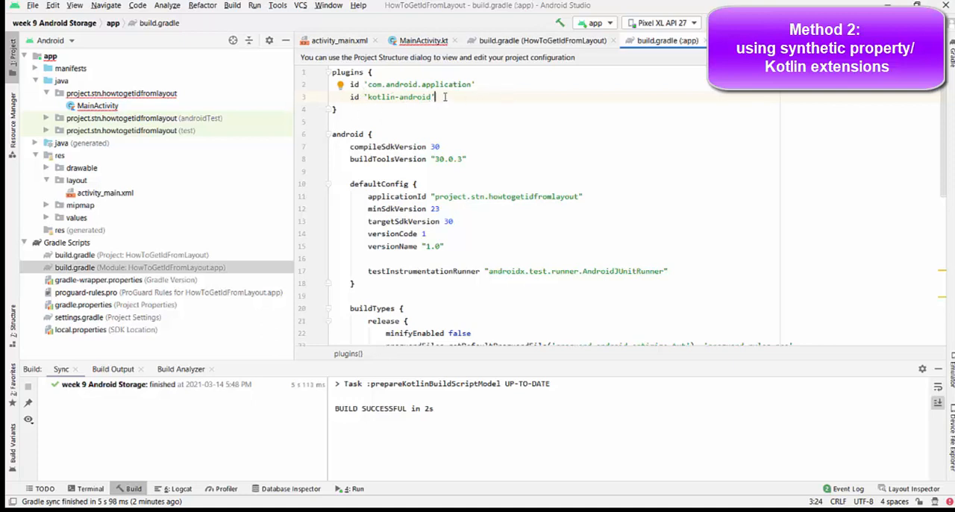
pyautogui.press('Enter')
pyautogui.write('id')
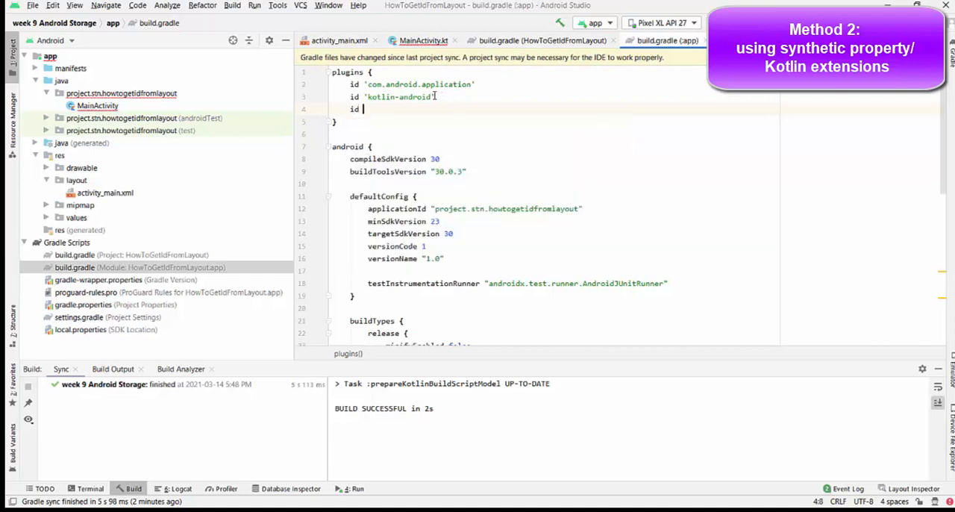
pyautogui.write("'kotlin-android-extensions'")
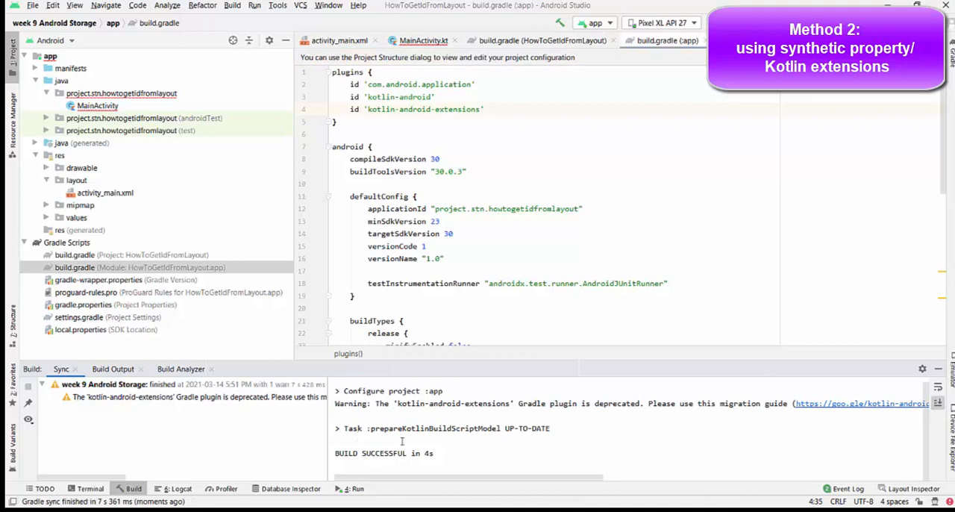
pyautogui.click(494, 108)
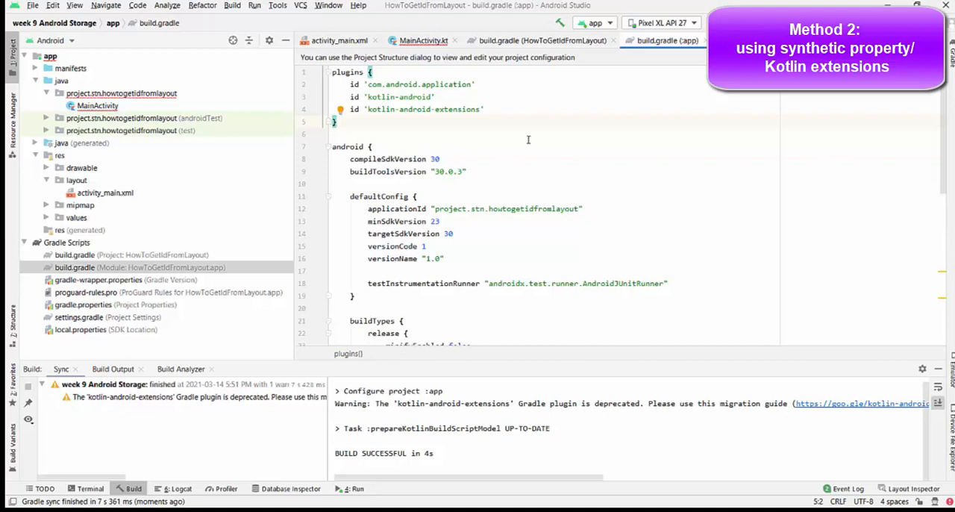
pyautogui.moveTo(522, 131)
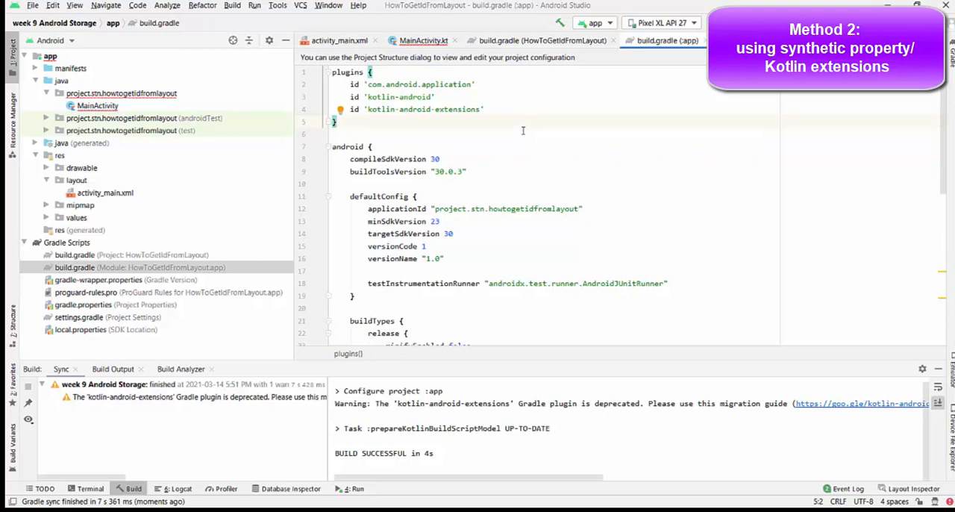
pyautogui.click(419, 39)
pyautogui.write('textId')
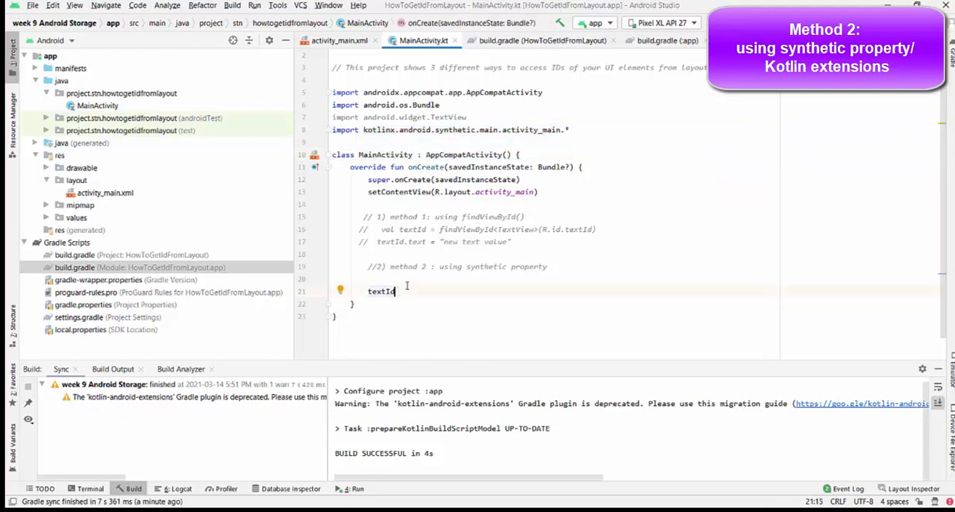
# - Complete textId.text = "anothew new value" and run the app on the emulator
pyautogui.write('.text = "anothew new value')
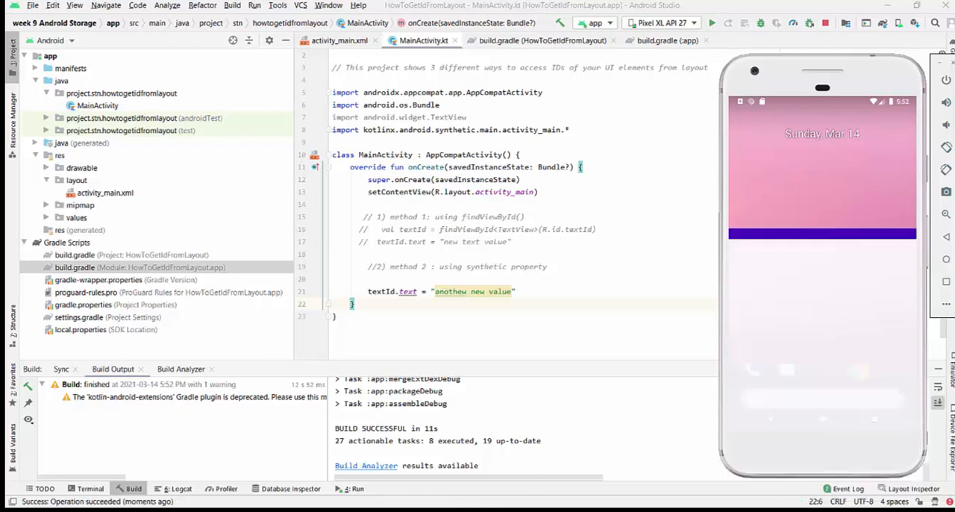
# - Close the emulator and add a blank line after the textId.text assignment
pyautogui.click(710, 23)
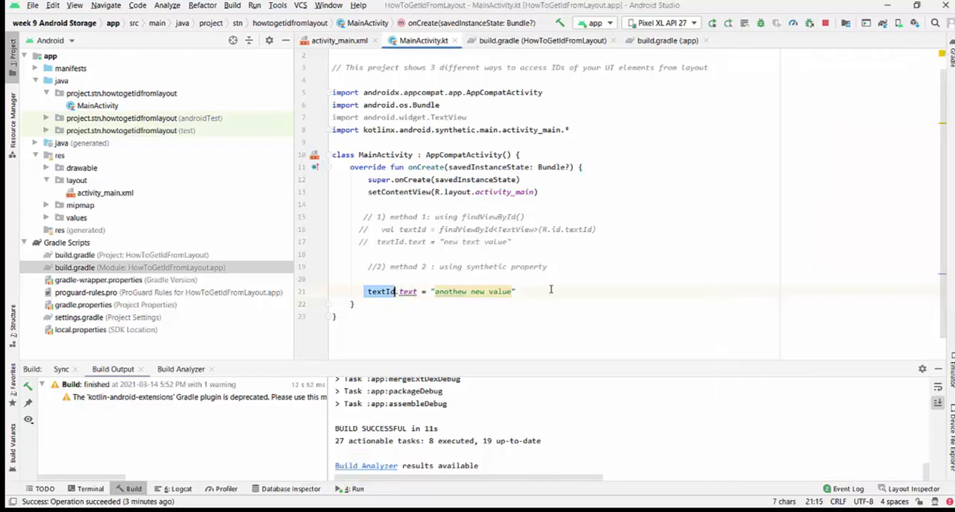
pyautogui.click(516, 291)
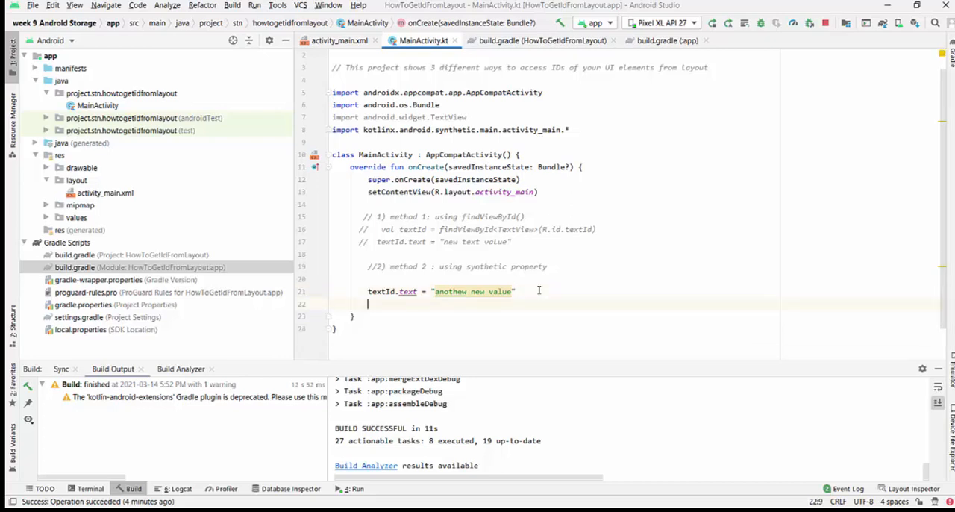
# - Add the '// 3) method 3: view biding' comment and re-sync Gradle
pyautogui.write('// 3) method :')
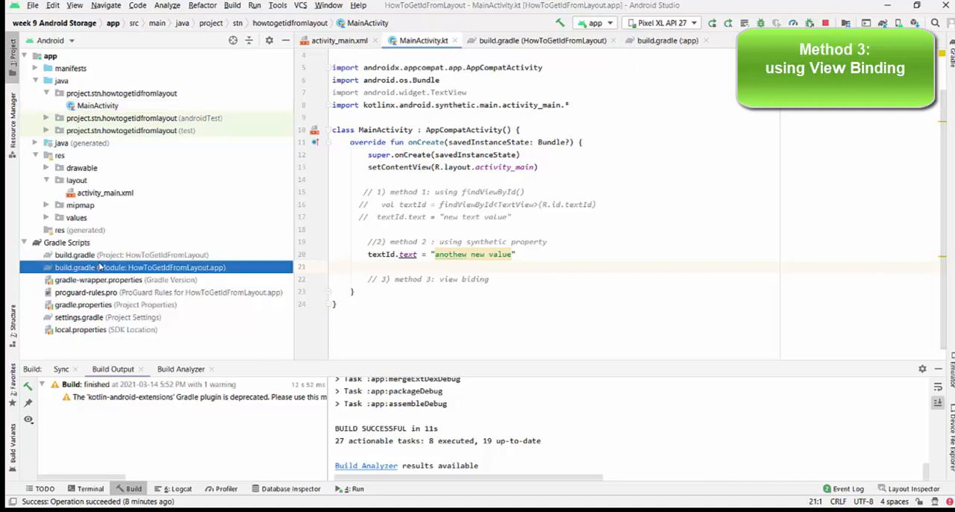
pyautogui.click(662, 41)
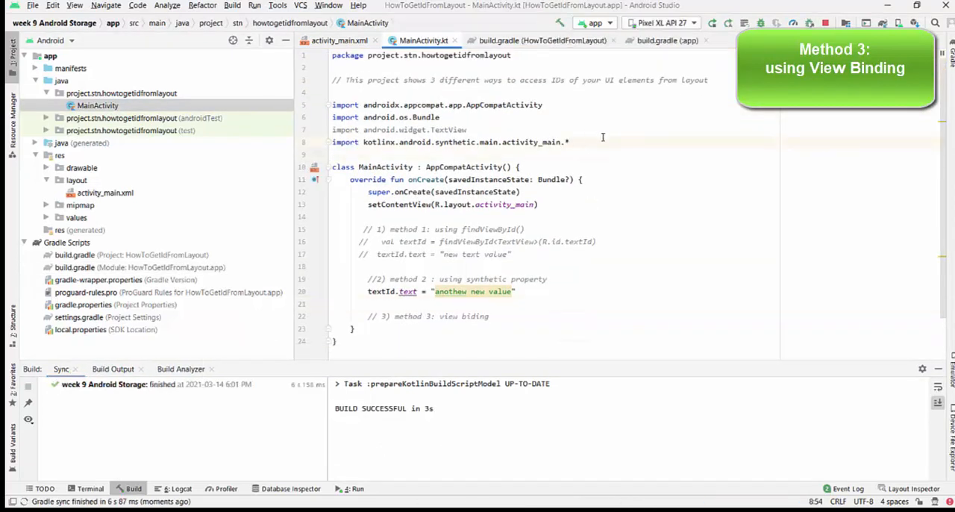
# - Delete the kotlinx.android.synthetic import and comment out the textId.text assignment
pyautogui.tripleClick(447, 142)
pyautogui.write('//  ')
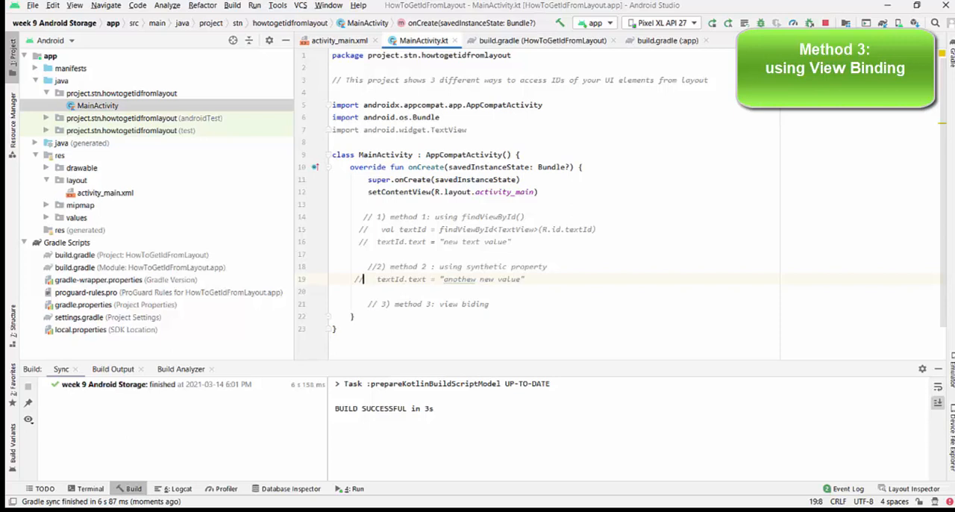
pyautogui.moveTo(438, 16)
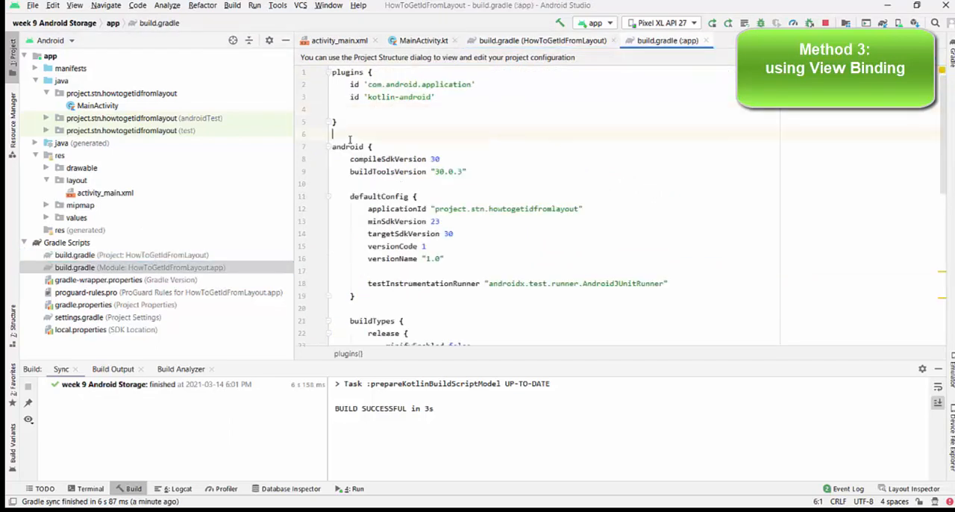
# - Add buildFeatures { viewBinding true } below kotlinOptions in build.gradle (:app)
pyautogui.scroll(-3)
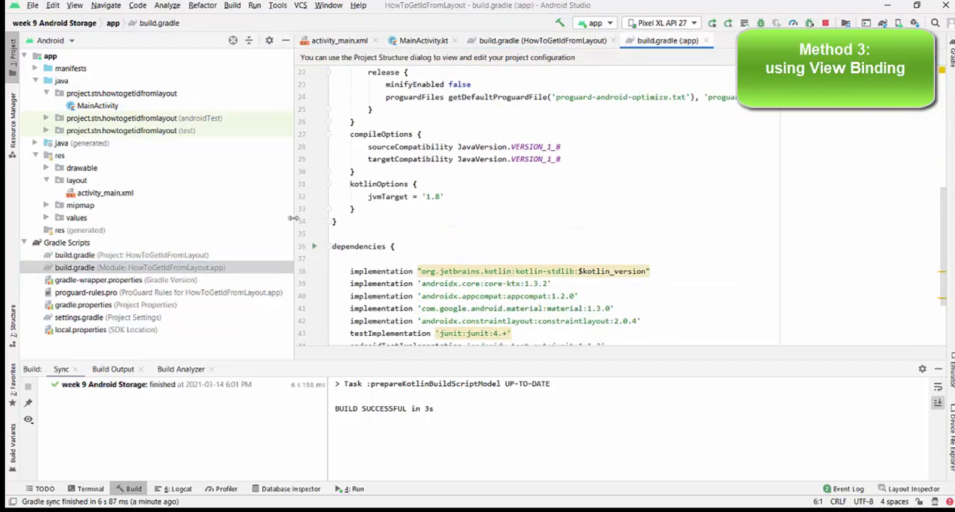
pyautogui.click(358, 208)
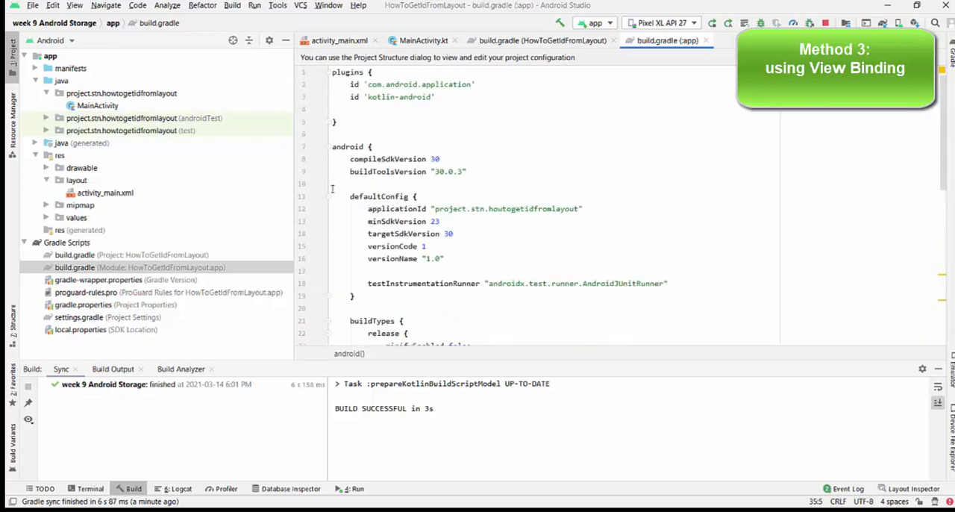
pyautogui.scroll(-3)
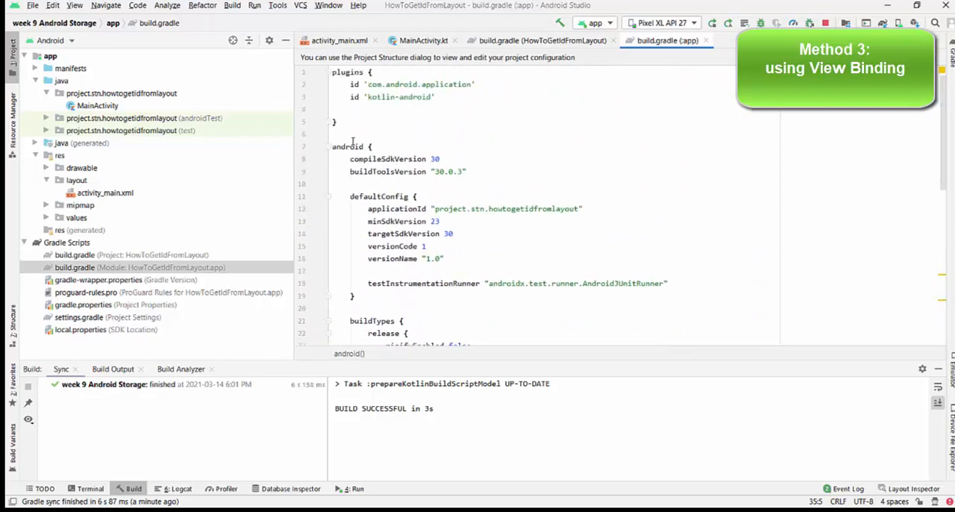
pyautogui.scroll(-3)
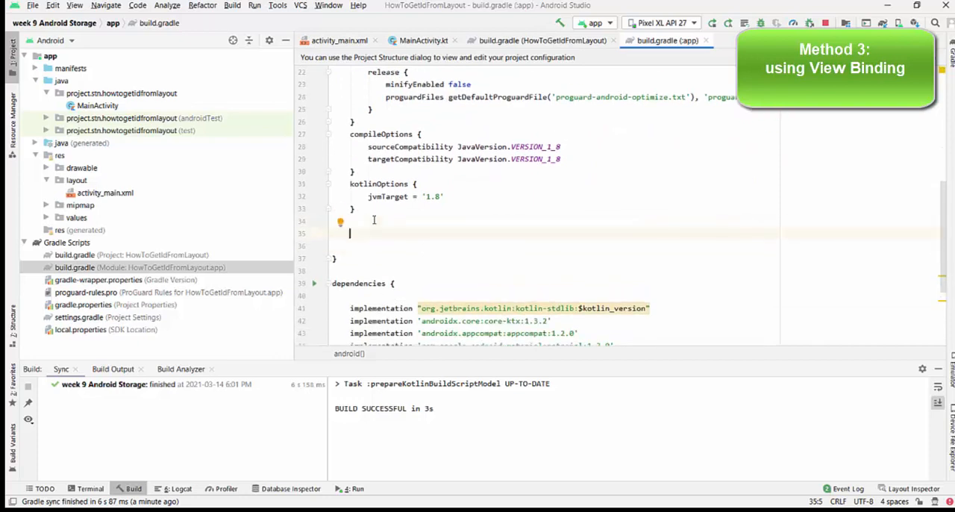
pyautogui.write('buil')
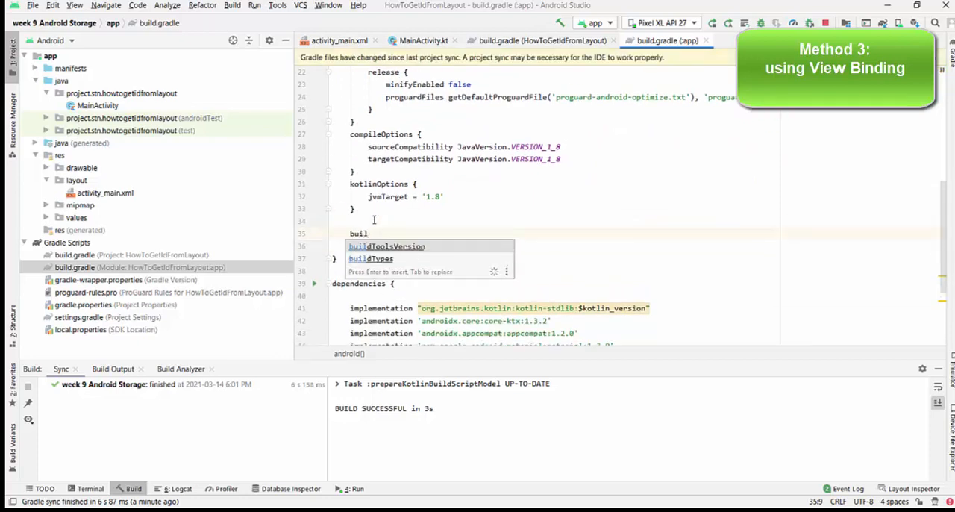
pyautogui.write('d')
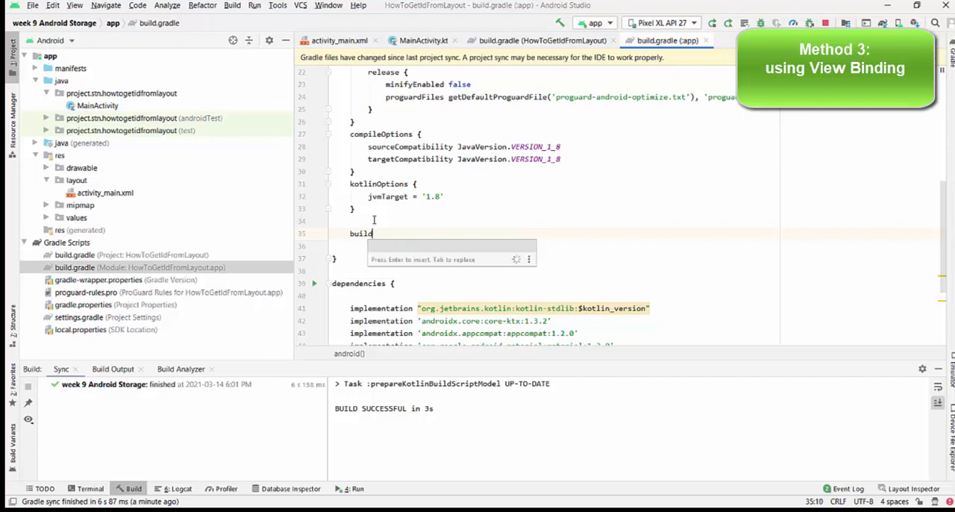
pyautogui.write('Fea')
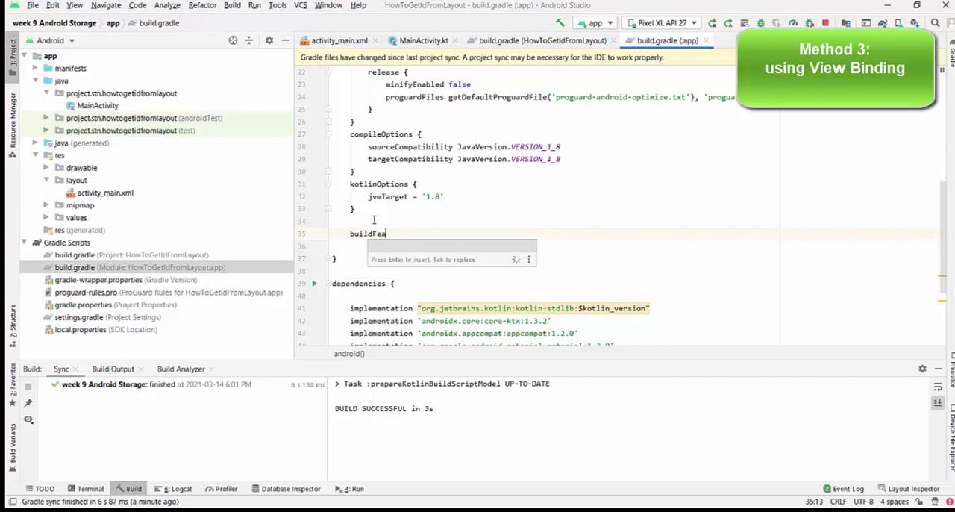
pyautogui.write('tures{')
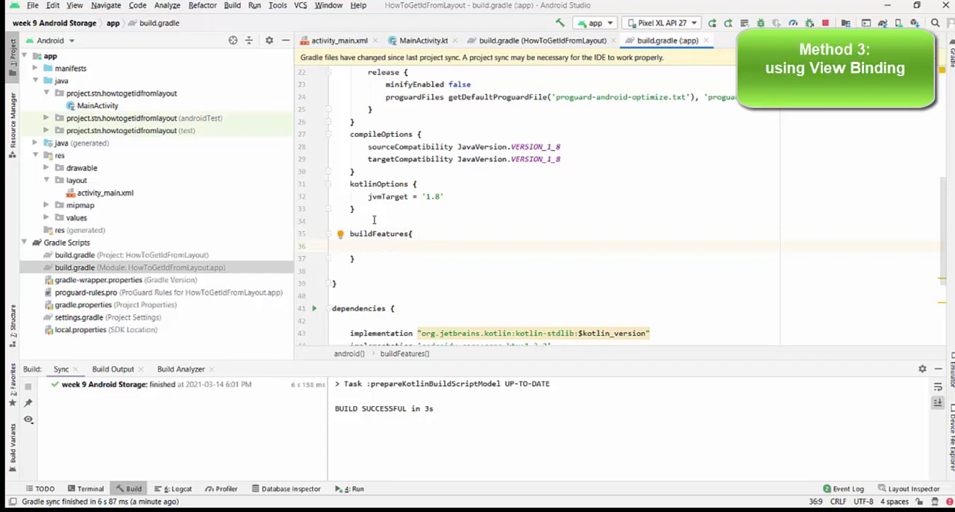
pyautogui.write('vi')
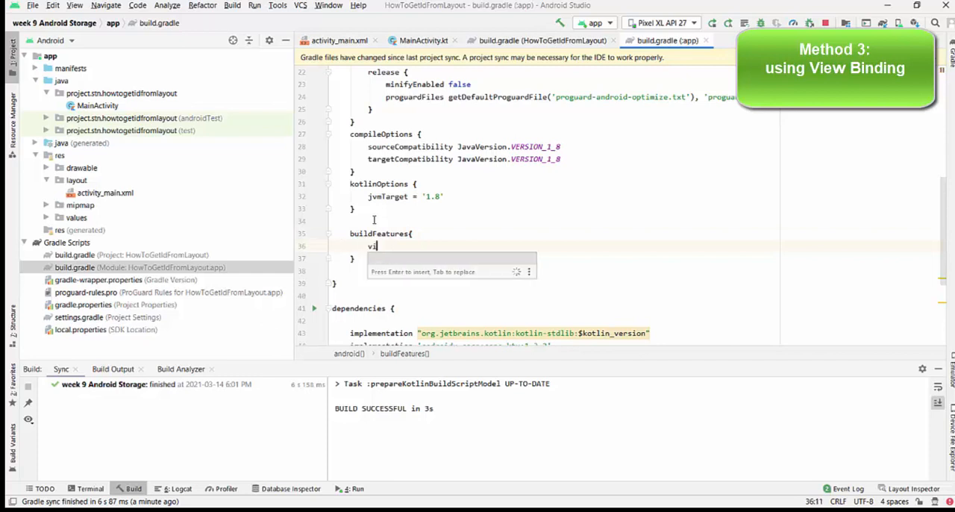
pyautogui.write('ewB')
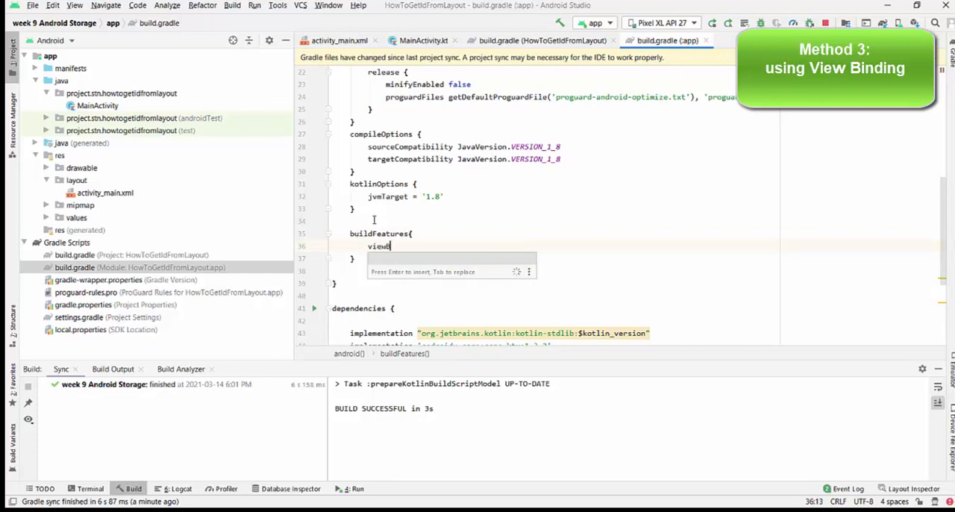
pyautogui.write('Binding tr')
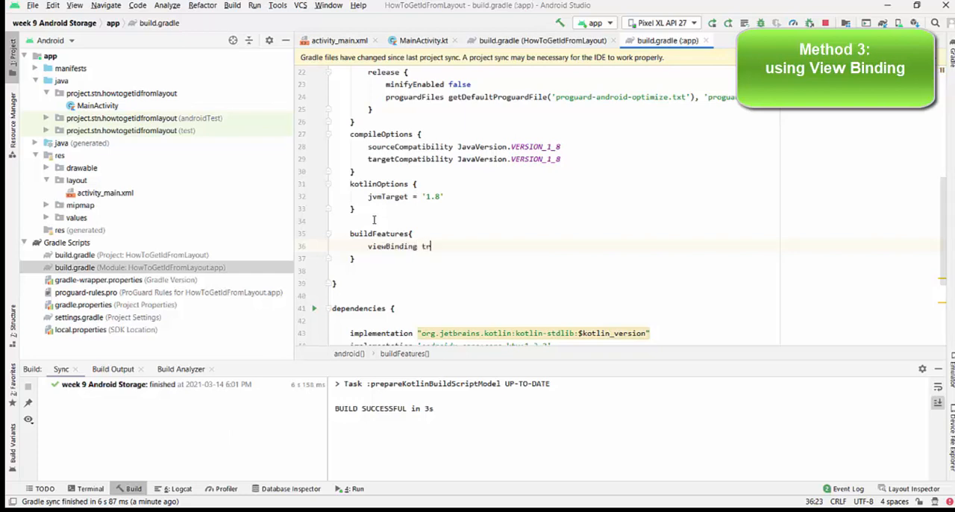
pyautogui.write('ue')
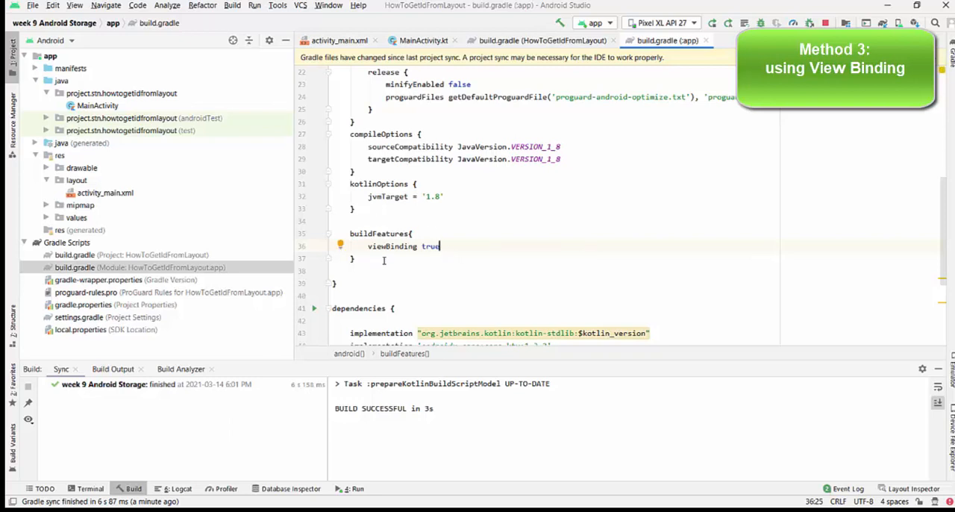
pyautogui.moveTo(612, 170)
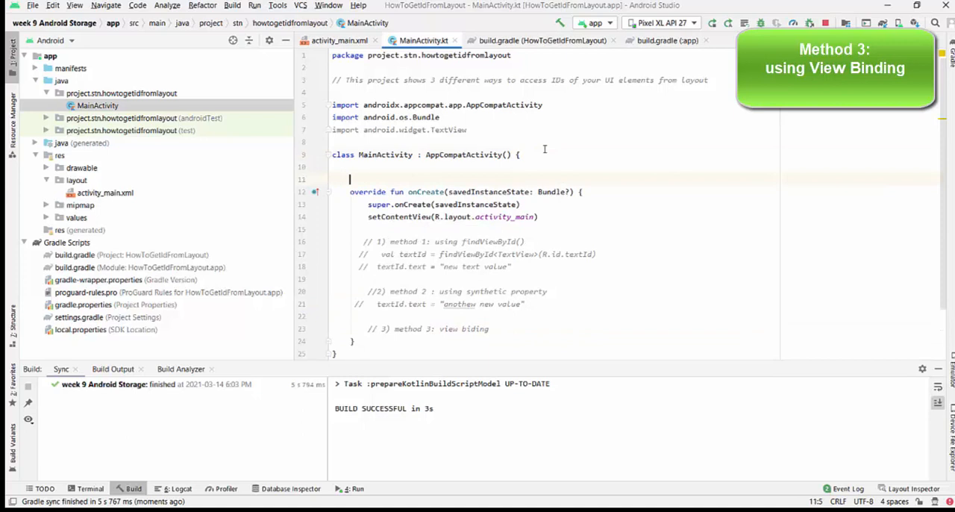
# - Declare 'private lateinit var binding: ActivityMainBinding' in MainActivity, importing the databinding class
pyautogui.write('private')
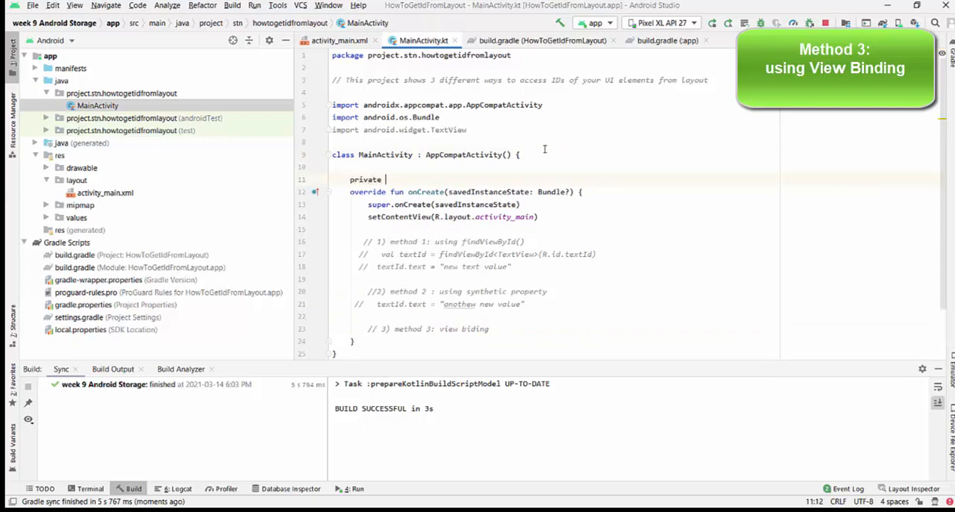
pyautogui.write('lateinit var')
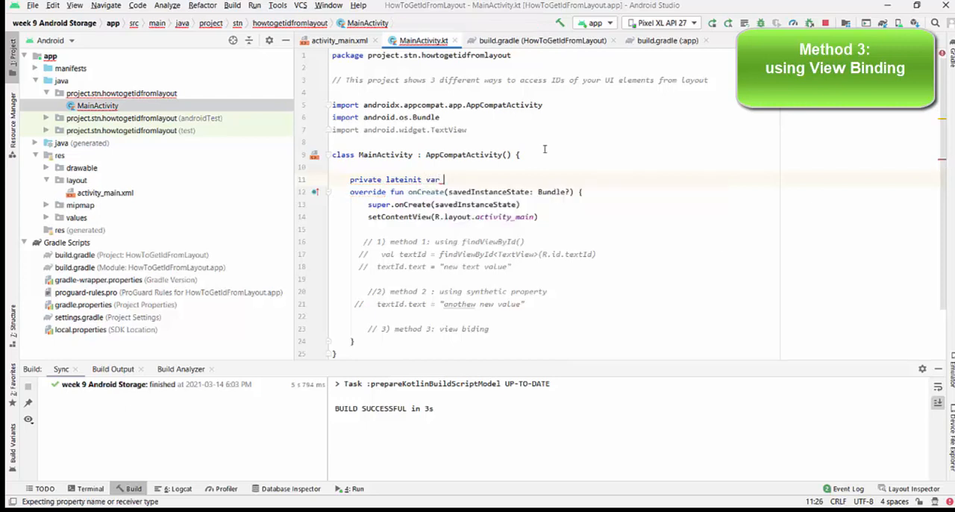
pyautogui.write('bin')
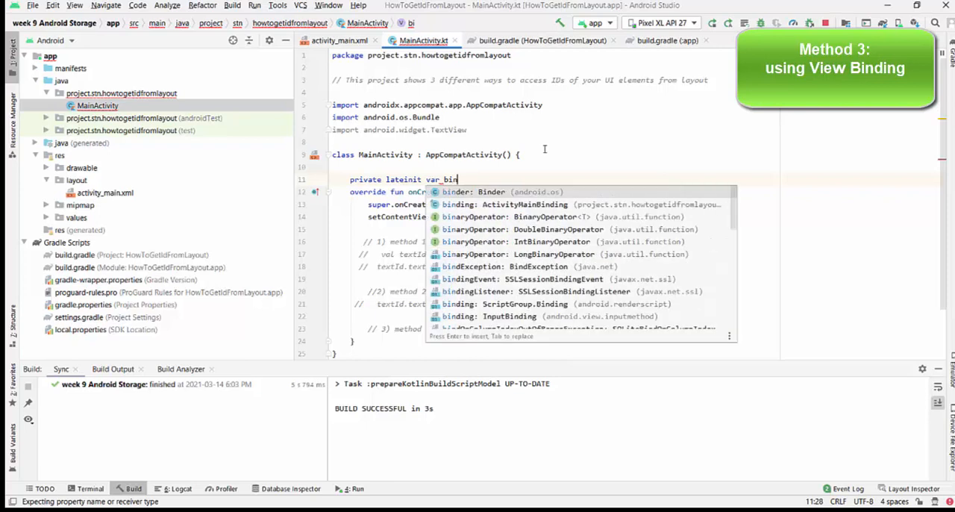
pyautogui.write('ding')
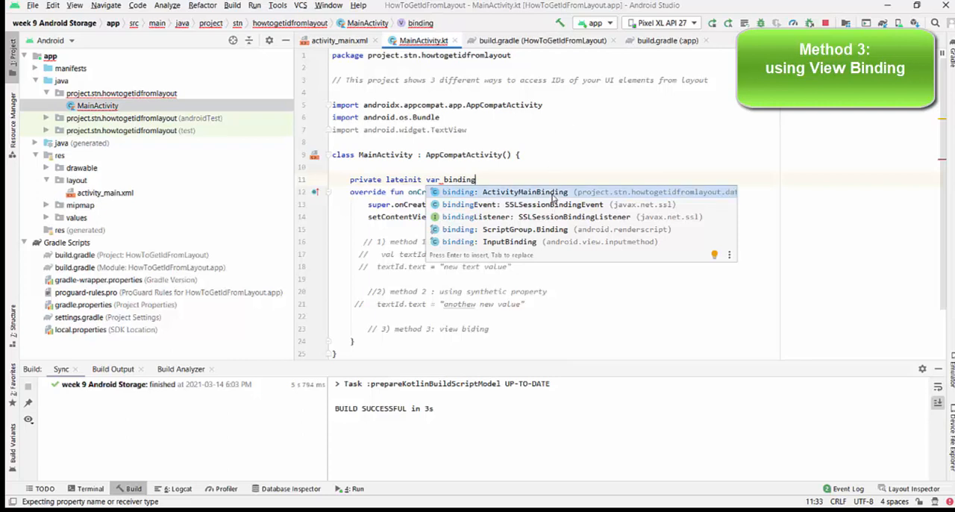
pyautogui.press('Enter')
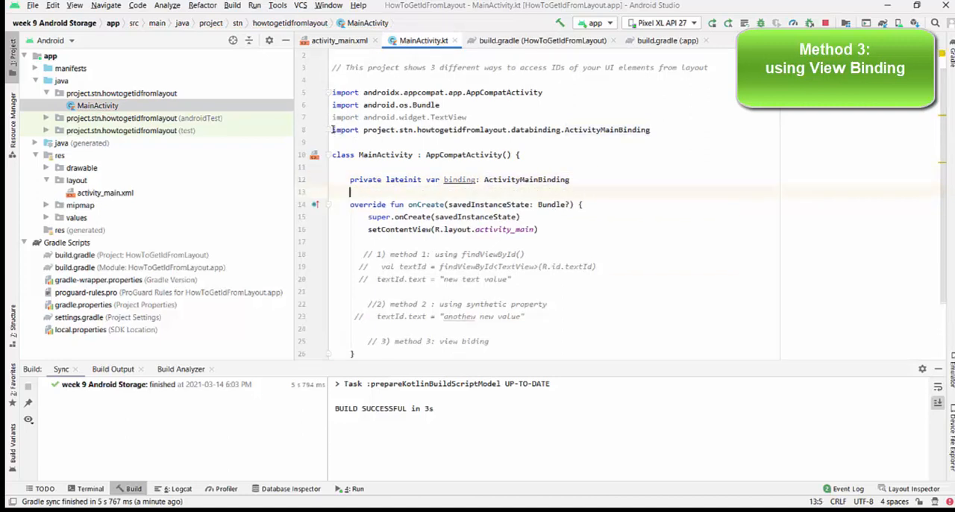
pyautogui.tripleClick(490, 129)
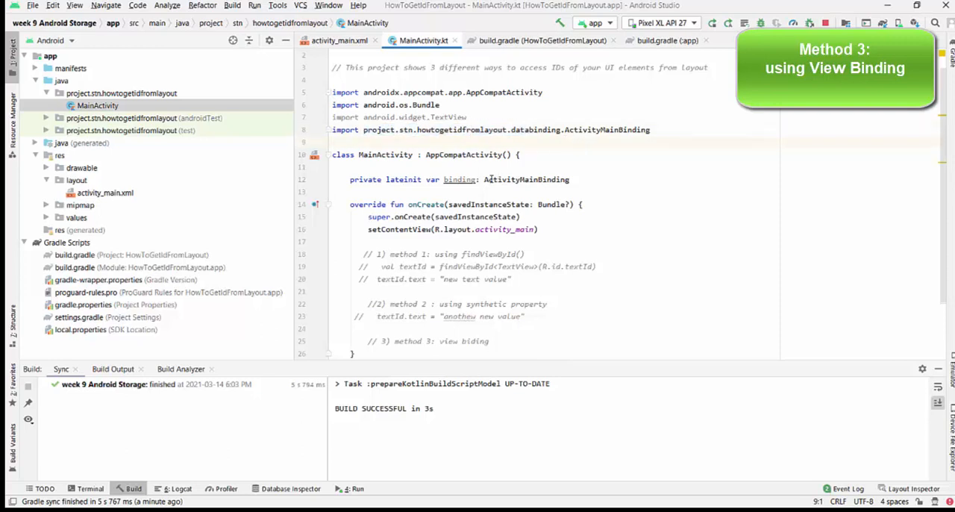
pyautogui.moveTo(486, 187)
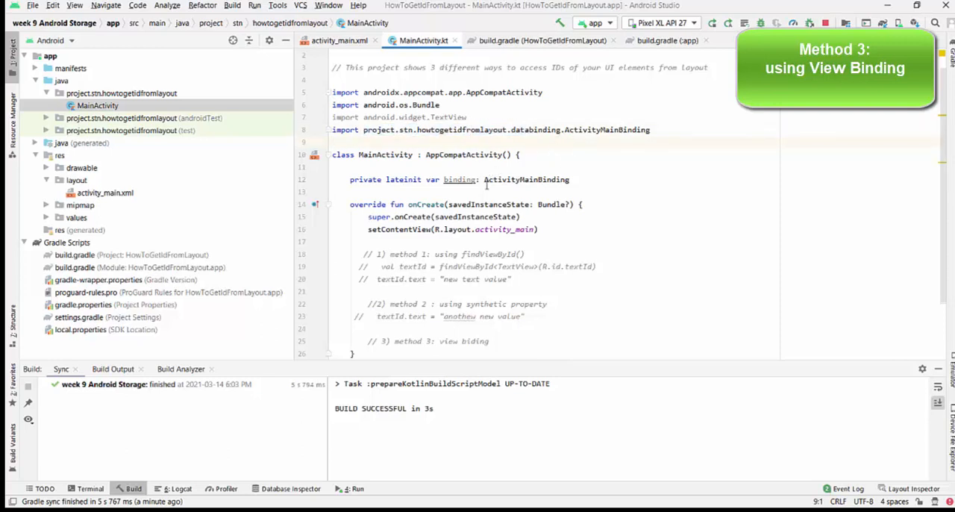
pyautogui.moveTo(482, 179)
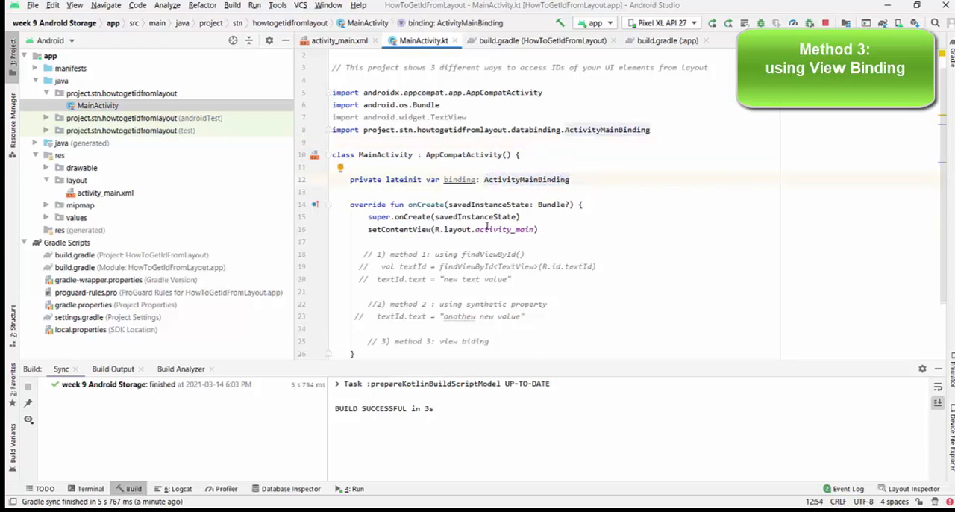
pyautogui.moveTo(482, 239)
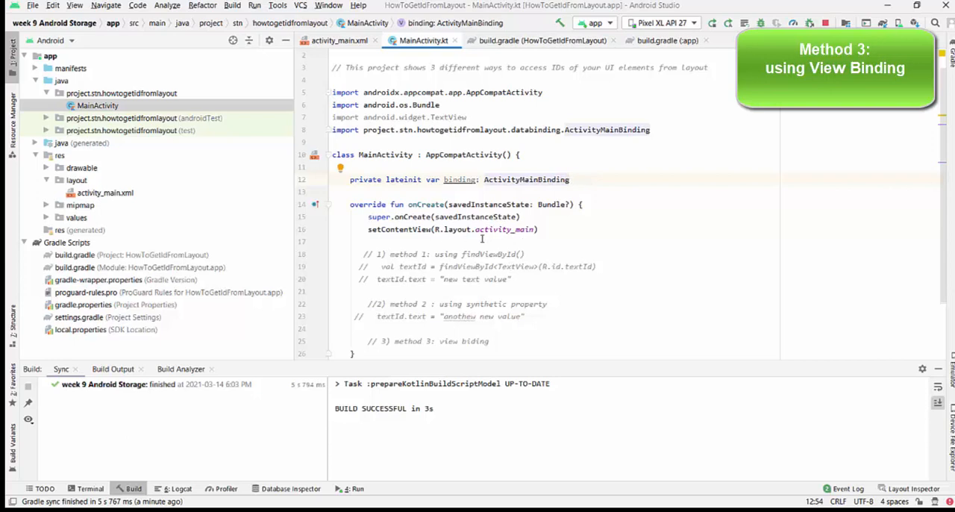
pyautogui.doubleClick(494, 229)
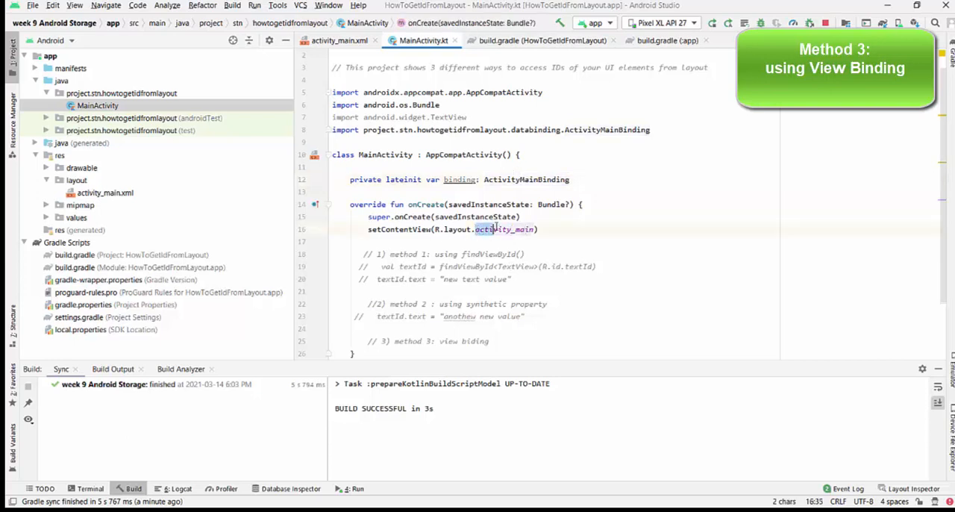
pyautogui.doubleClick(504, 229)
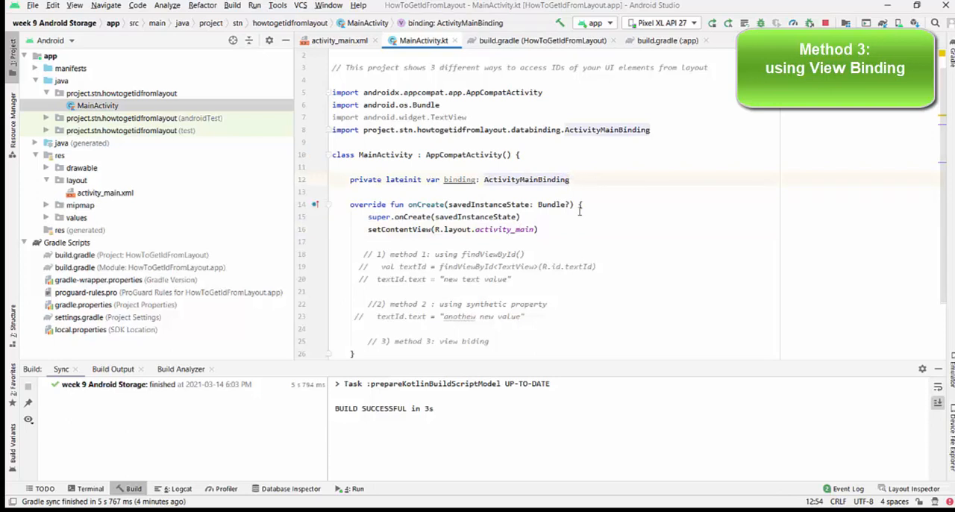
# - Add 'binding = ActivityMainBinding.inflate(LayoutInflater.from(this))' after super.onCreate
pyautogui.click(519, 216)
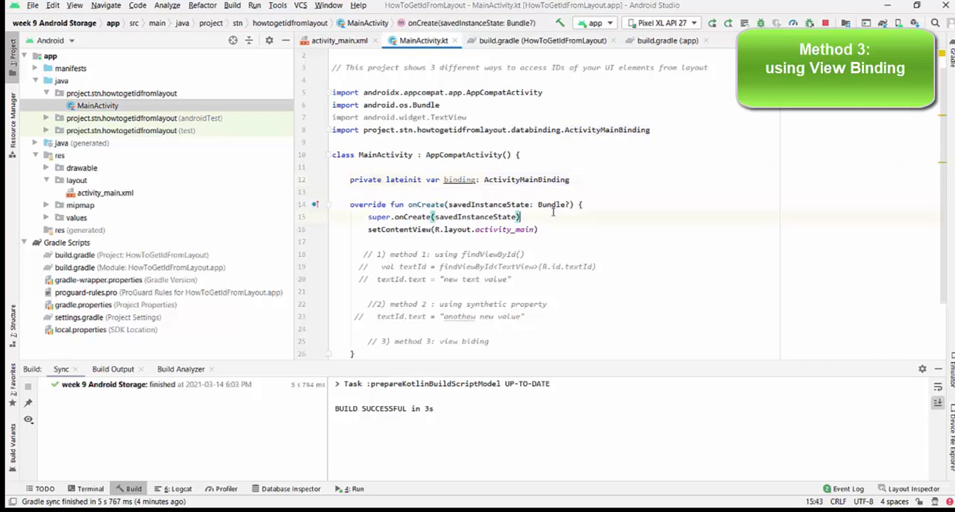
pyautogui.press('Enter')
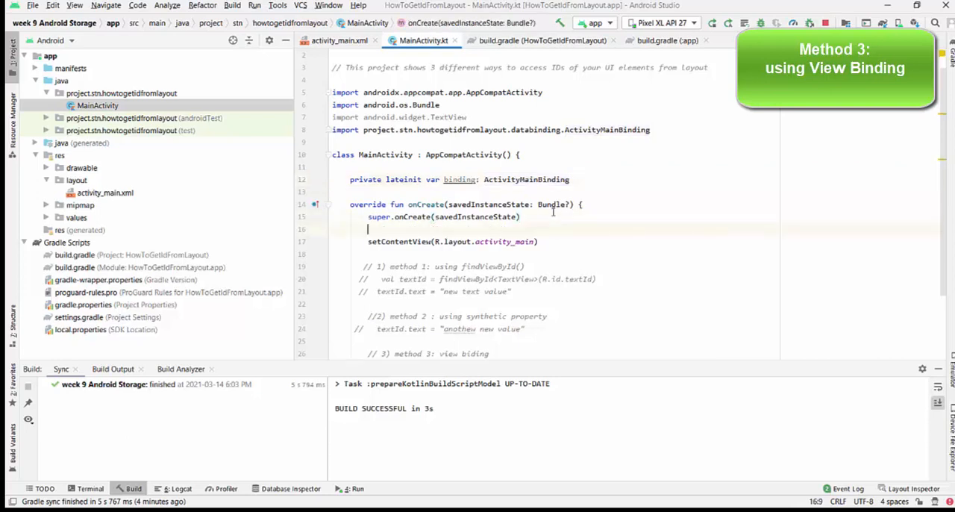
pyautogui.write('b')
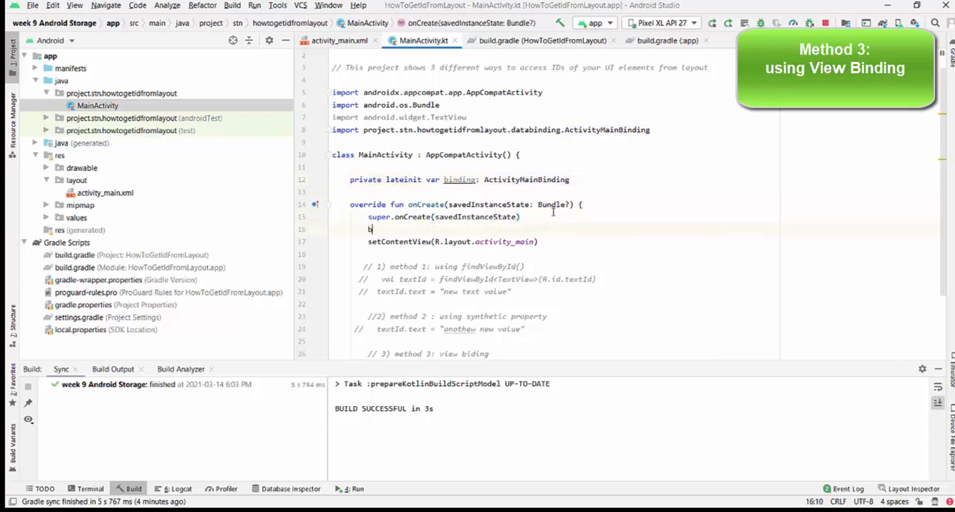
pyautogui.write('inding =')
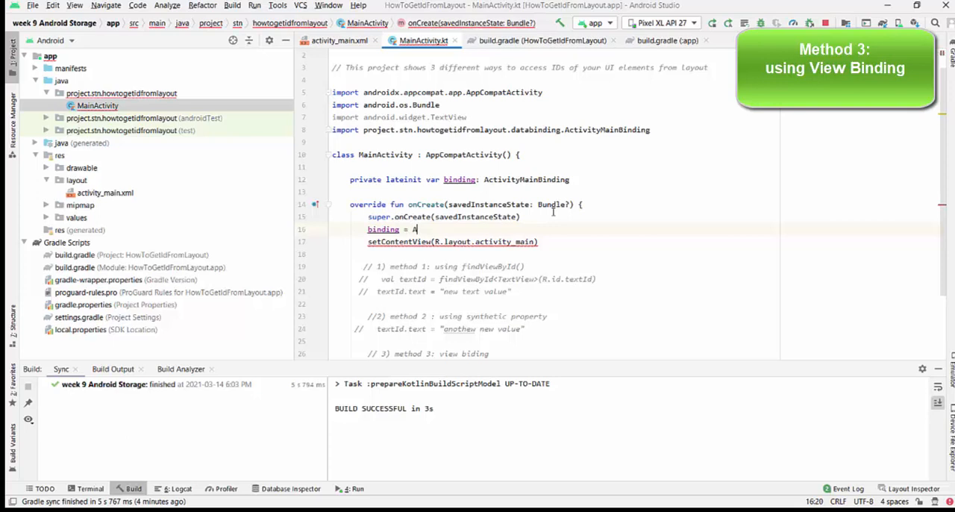
pyautogui.write('A')
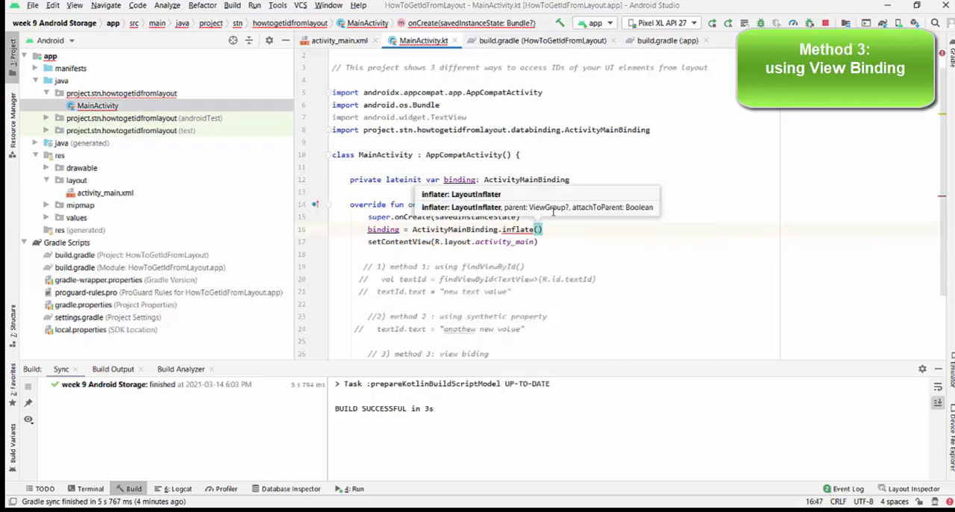
pyautogui.write('LayoutInflater.from(this')
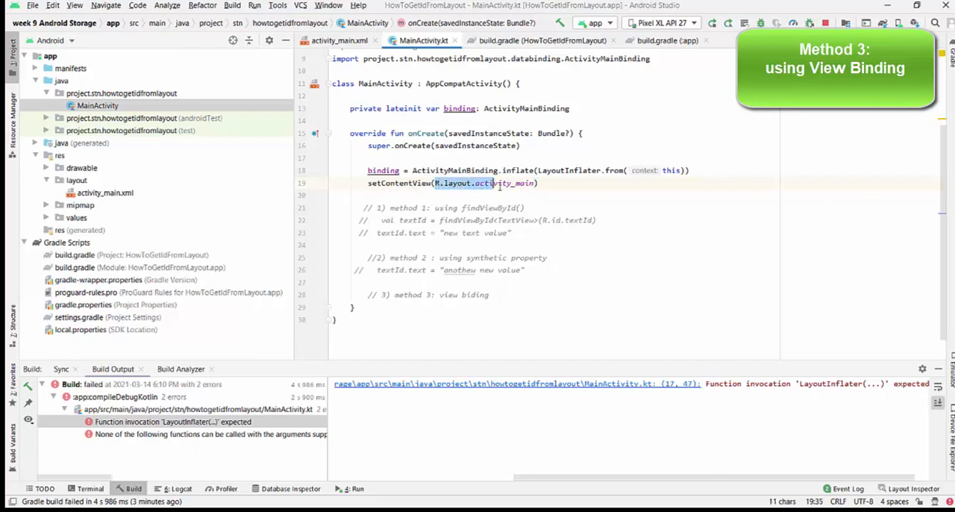
# - Replace R.layout.activity_main with binding.root in setContentView
pyautogui.doubleClick(500, 183)
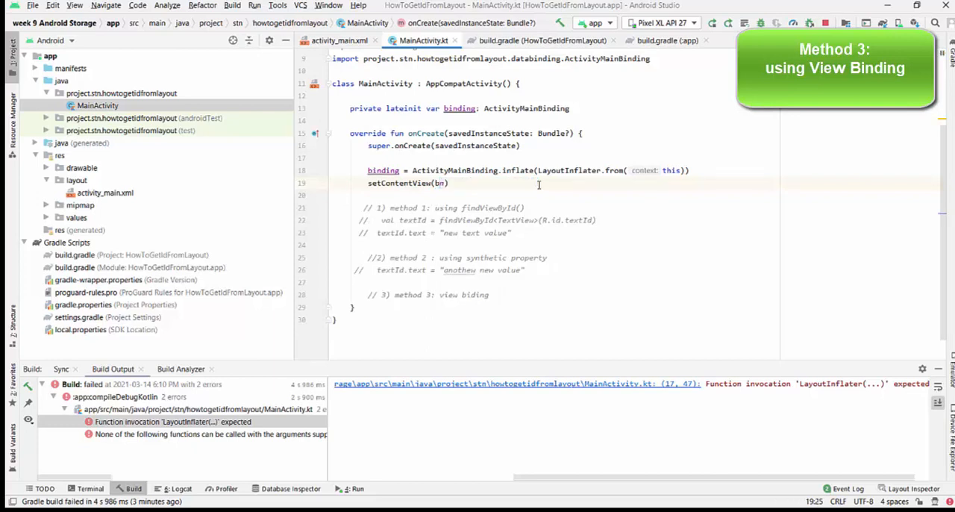
pyautogui.write('inding')
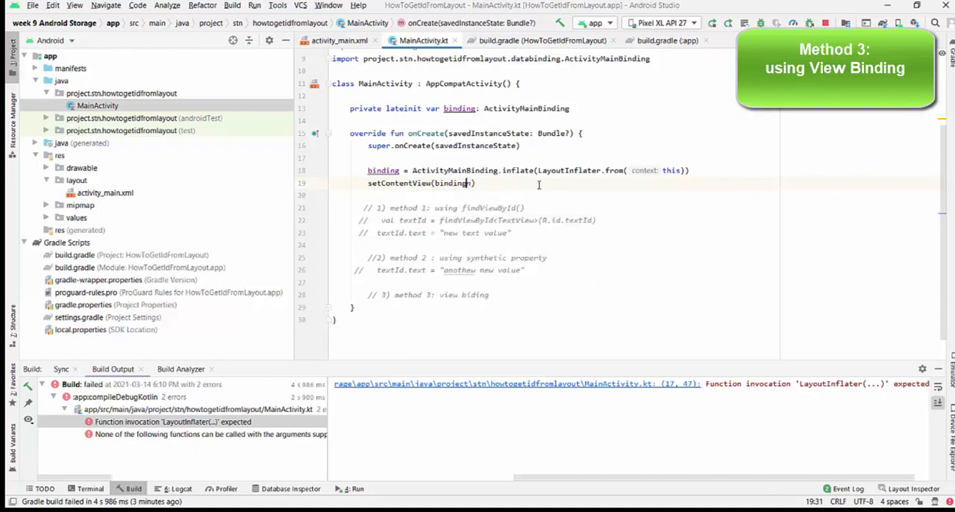
pyautogui.write('.root')
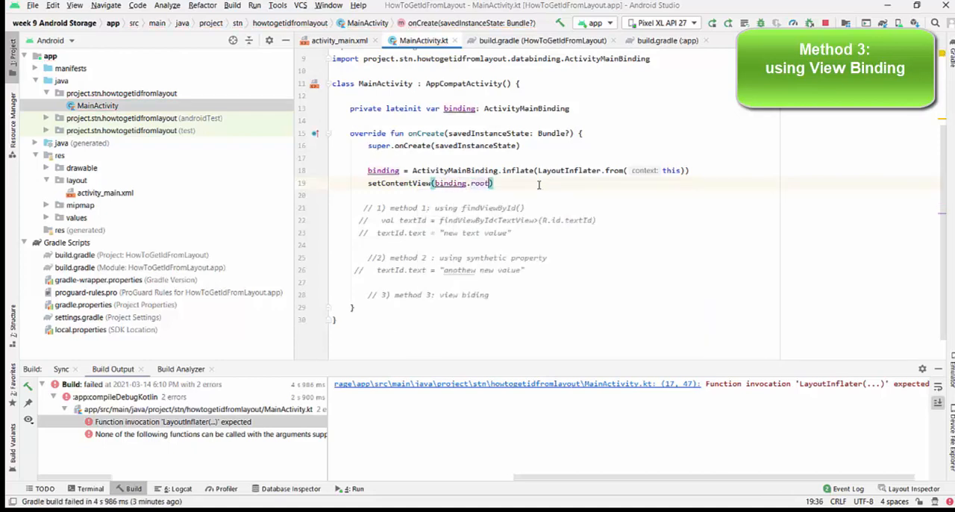
pyautogui.moveTo(386, 160)
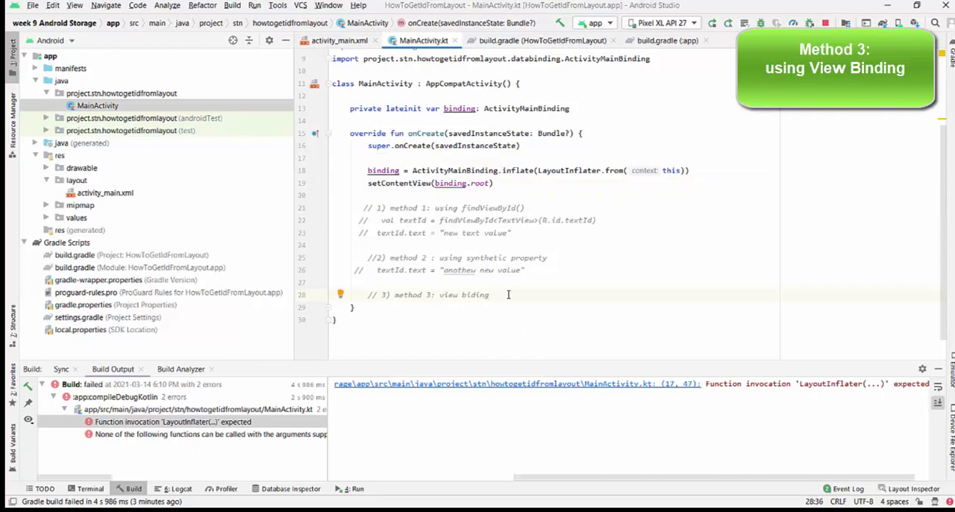
# - Add 'binding.textId.text = "data binding acces!"' below the method 3 comment
pyautogui.write('b')
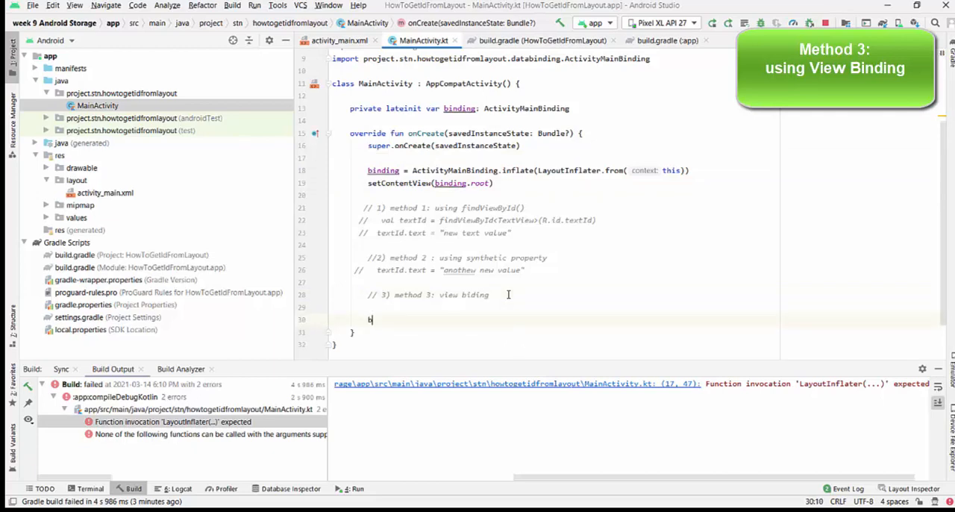
pyautogui.write('inding.')
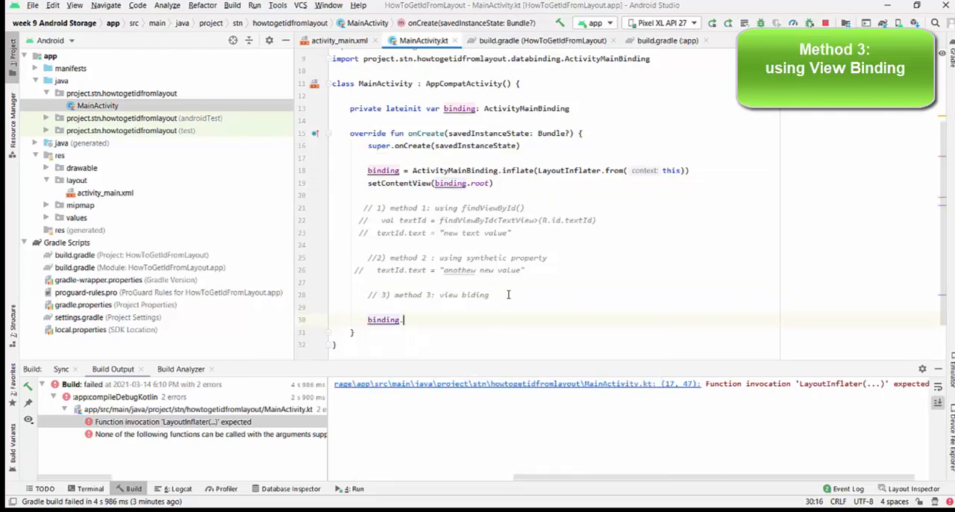
pyautogui.write('.')
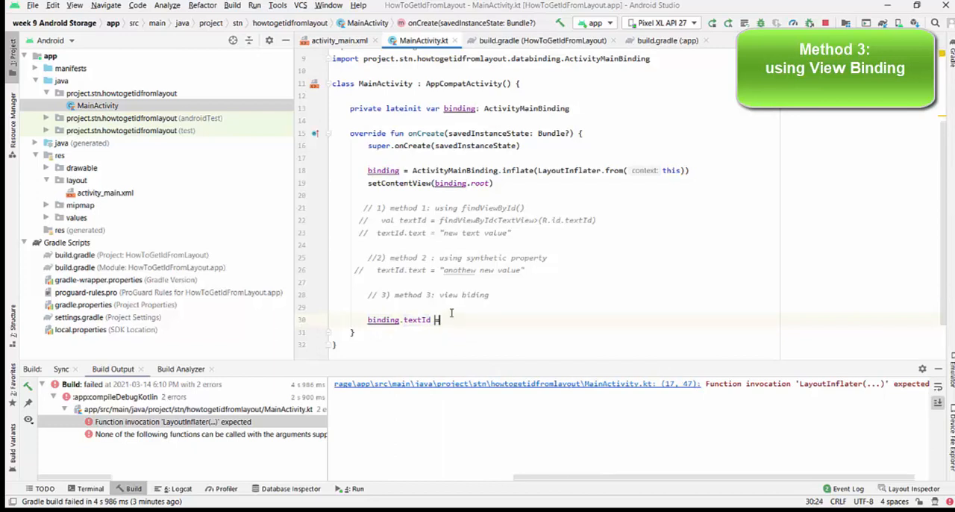
pyautogui.write('=')
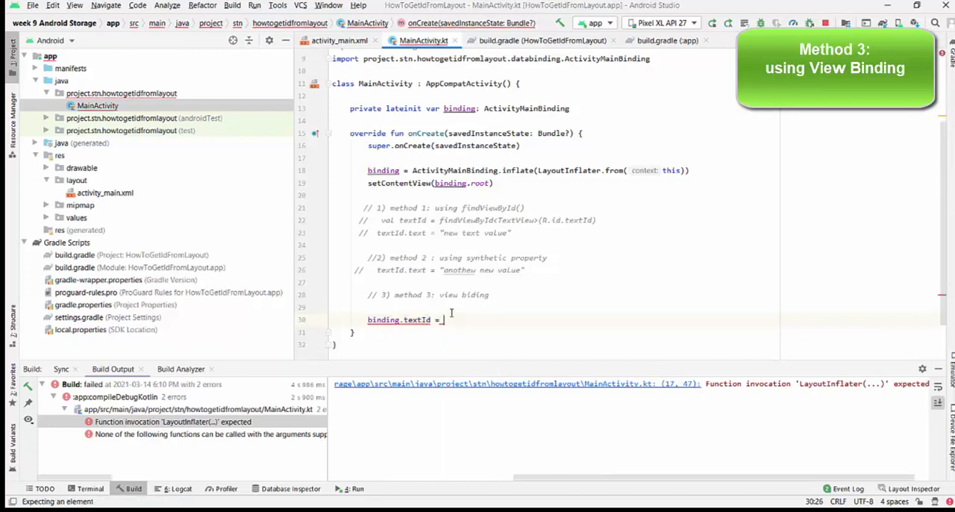
pyautogui.write('"')
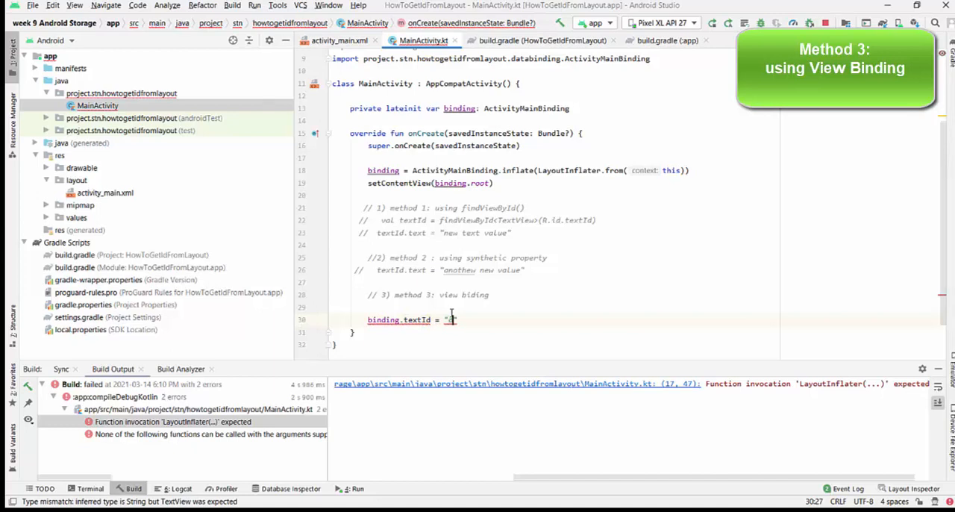
pyautogui.write('data ba')
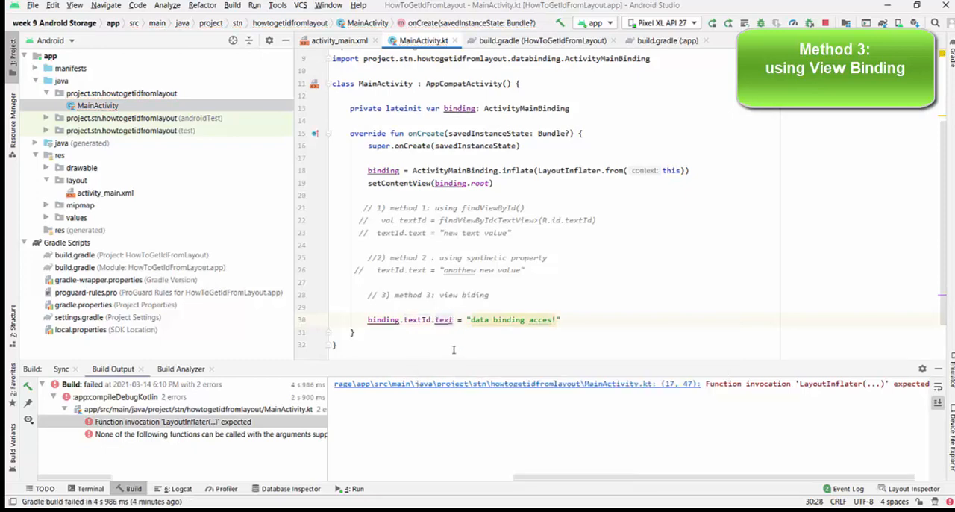
pyautogui.moveTo(445, 332)
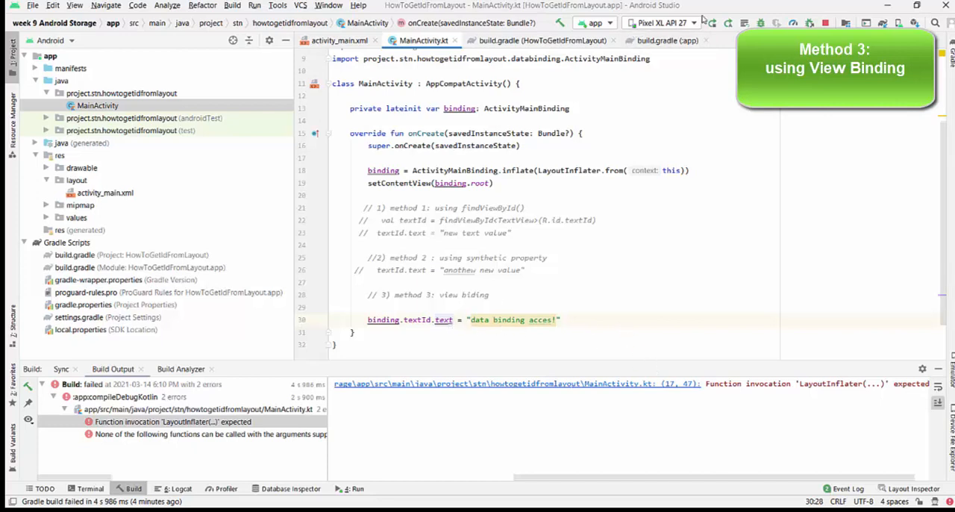
# - Run 'app' until BUILD SUCCESSFUL and remove the blank line above binding.textId.text
pyautogui.click(710, 23)
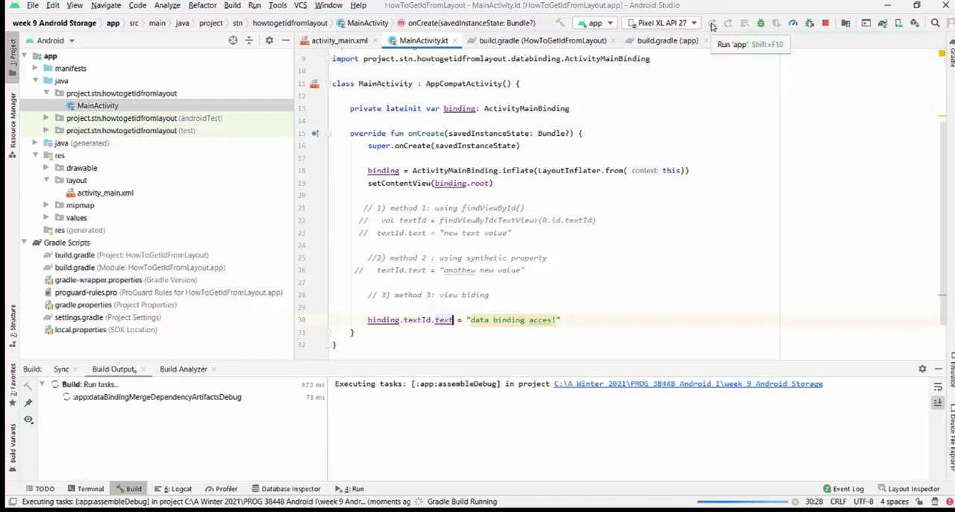
pyautogui.click(713, 22)
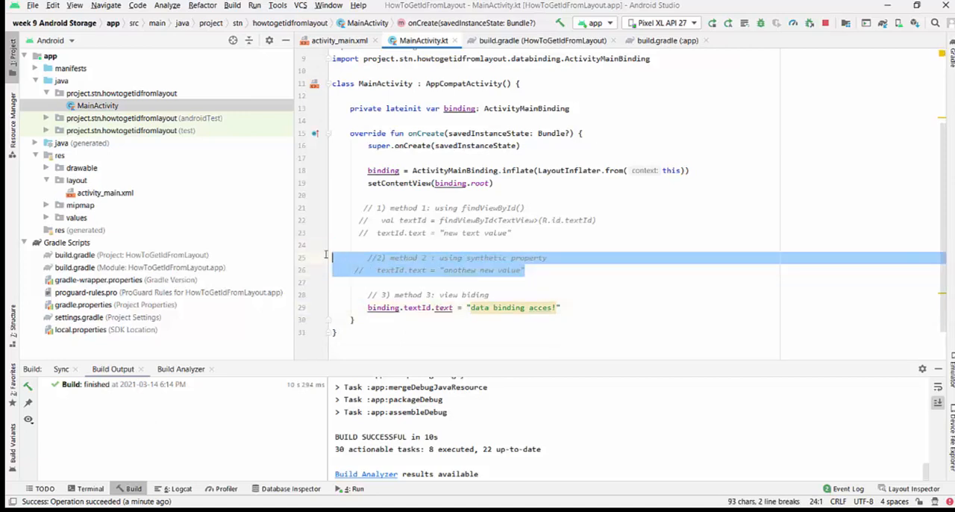
pyautogui.click(580, 315)
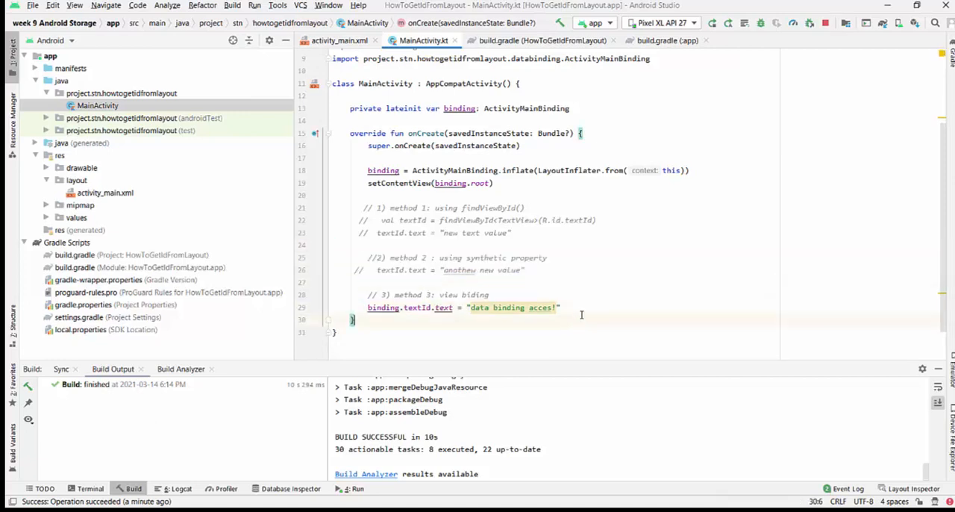